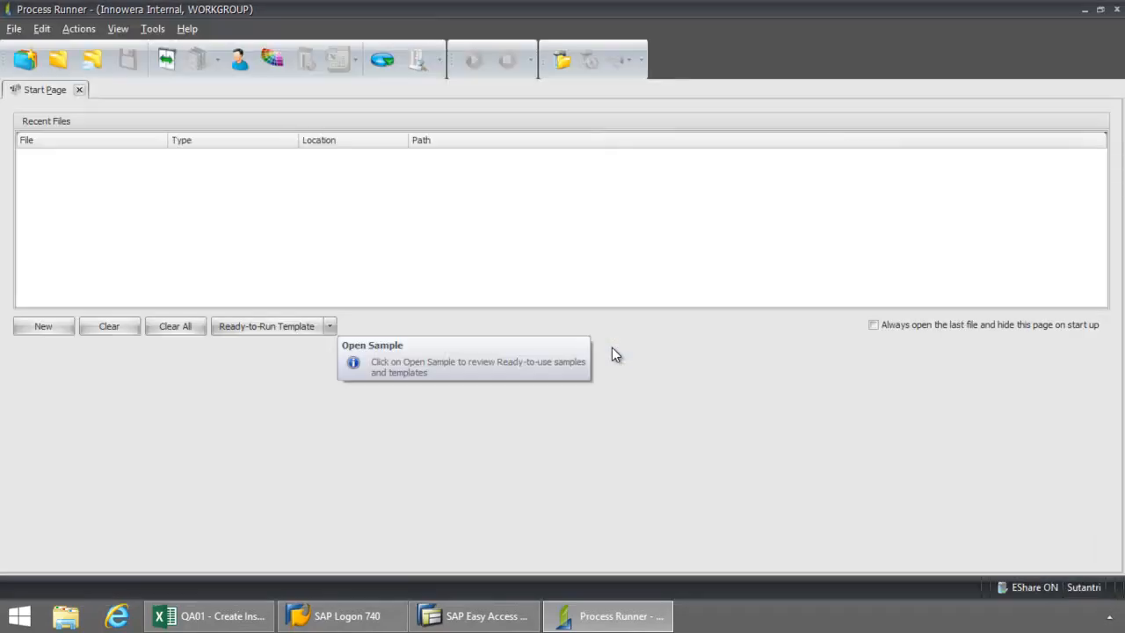
mouse_move(267, 239)
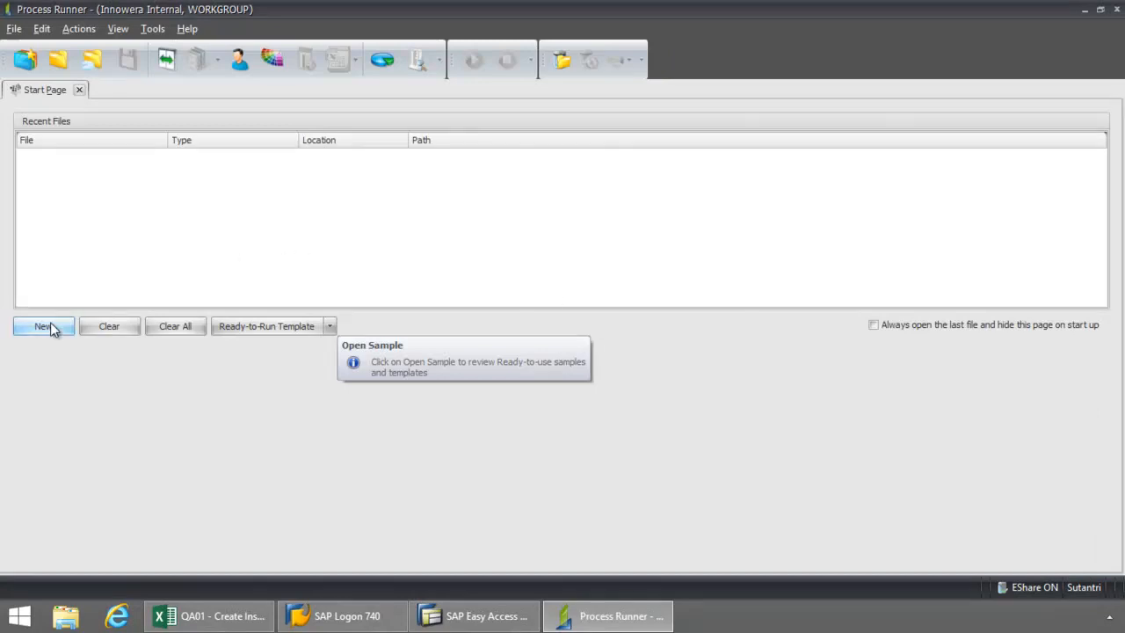
Start a new recording for transaction code QA01.
click(42, 326)
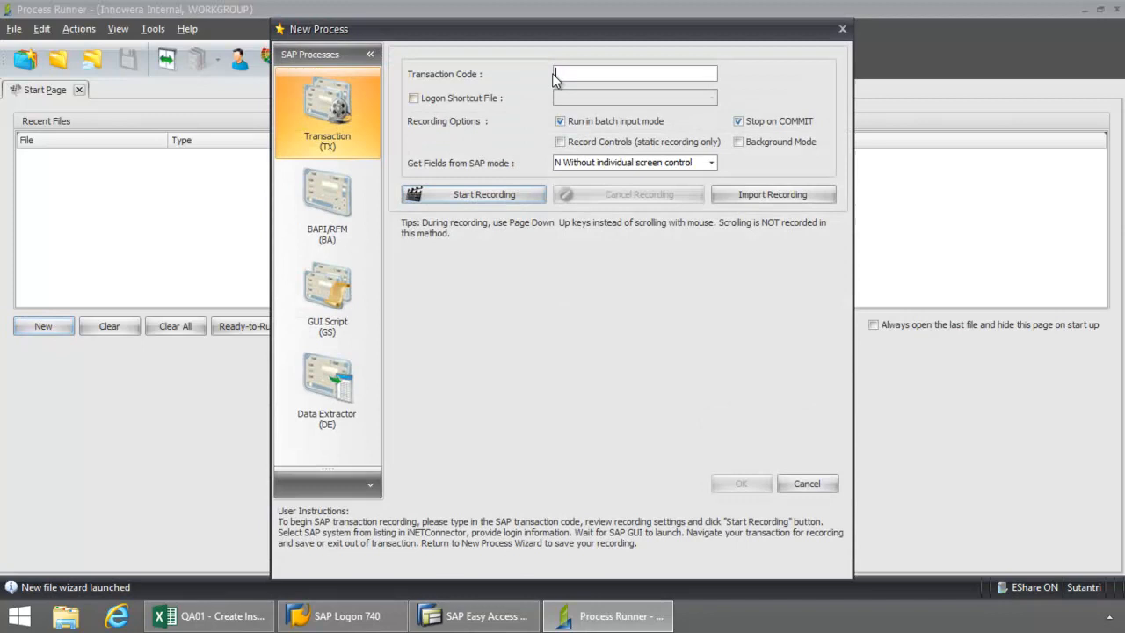
text(QA01)
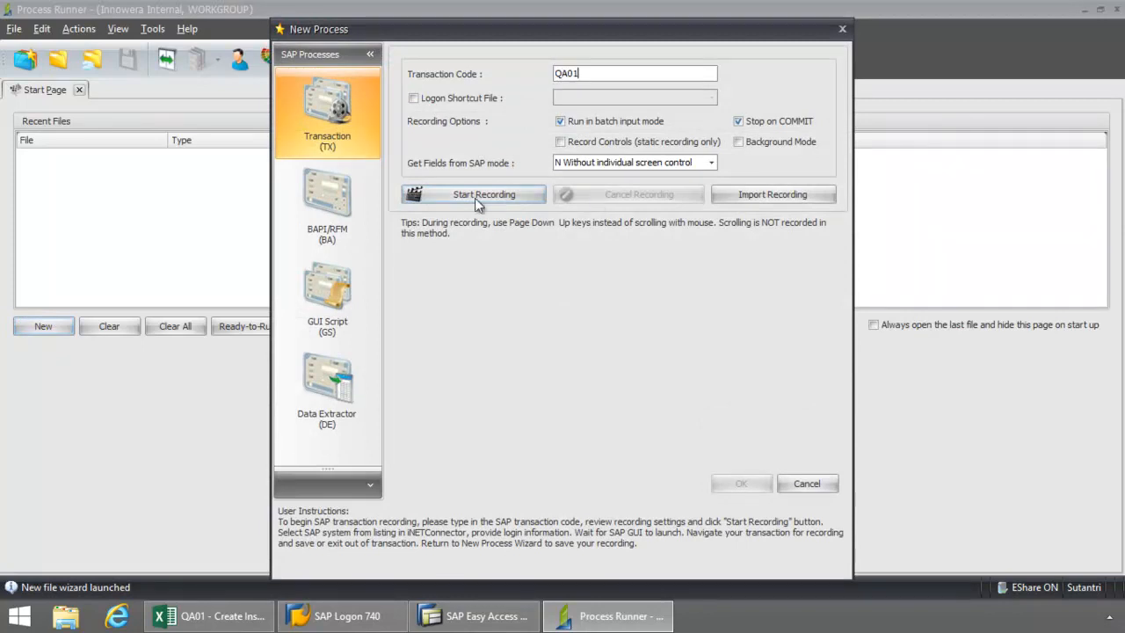
click(472, 193)
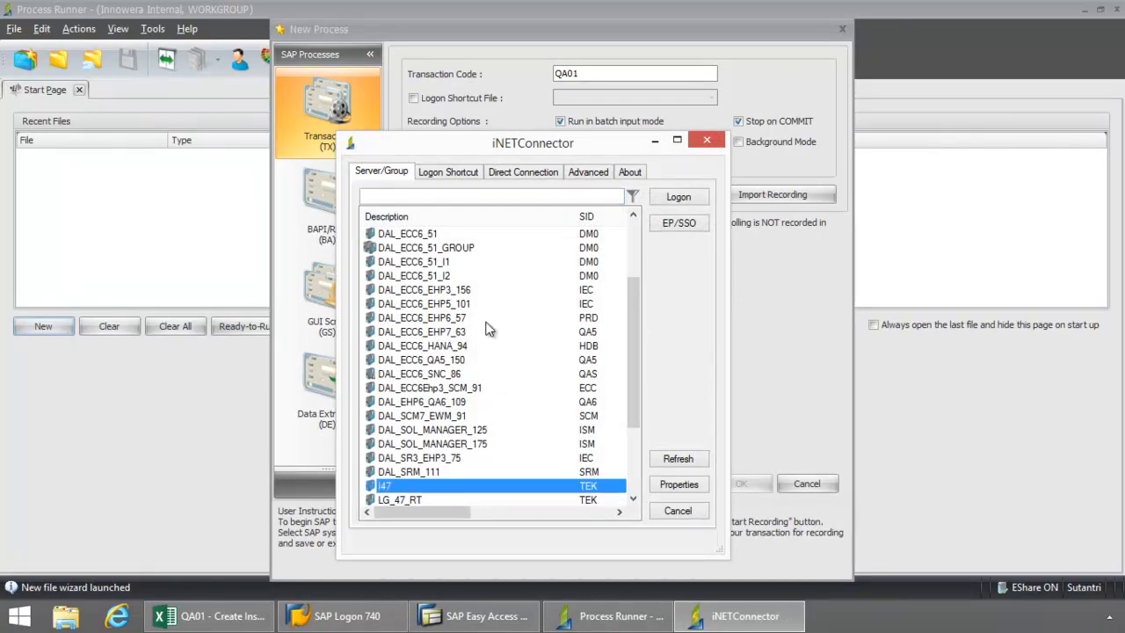
Log on to the I47 SAP system through iNETConnector to reach the QA01 screen.
click(679, 197)
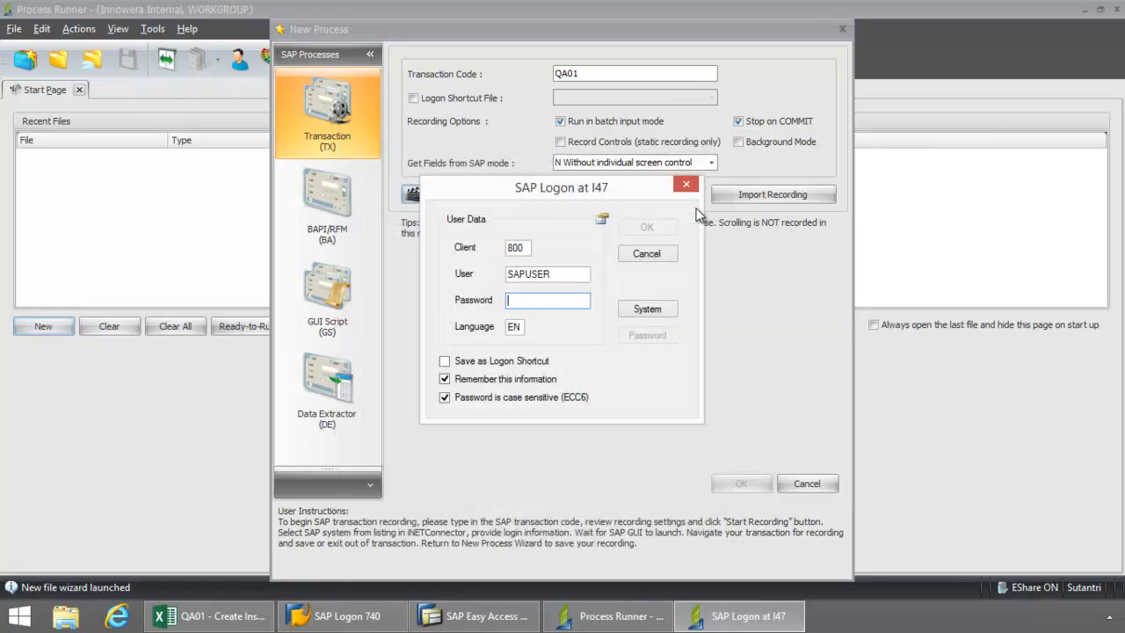
text(****)
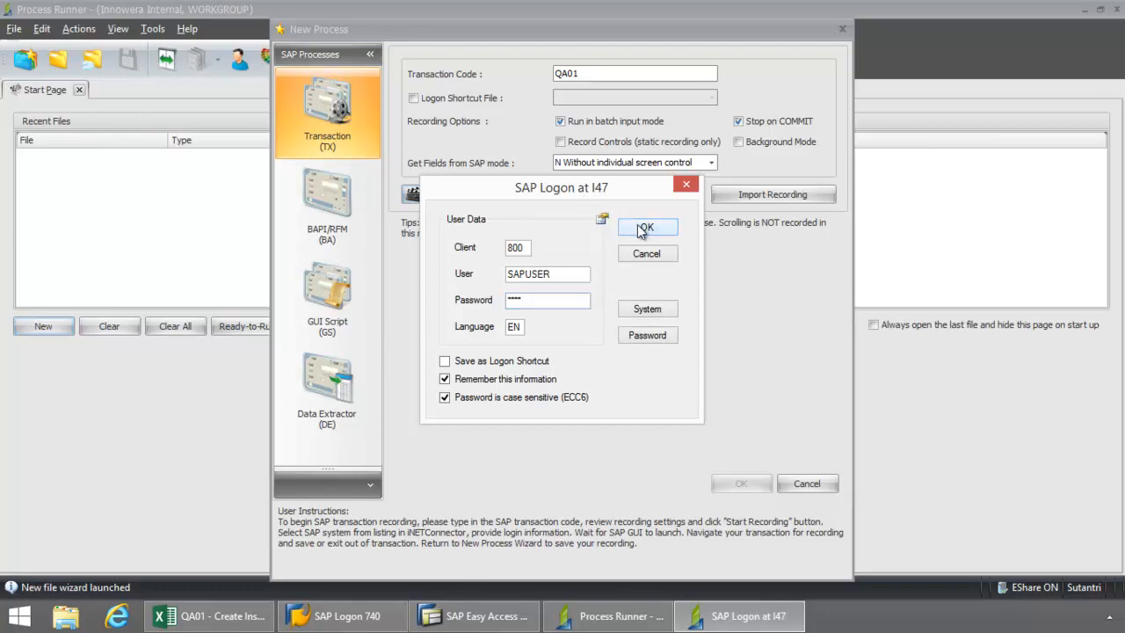
mouse_move(607, 315)
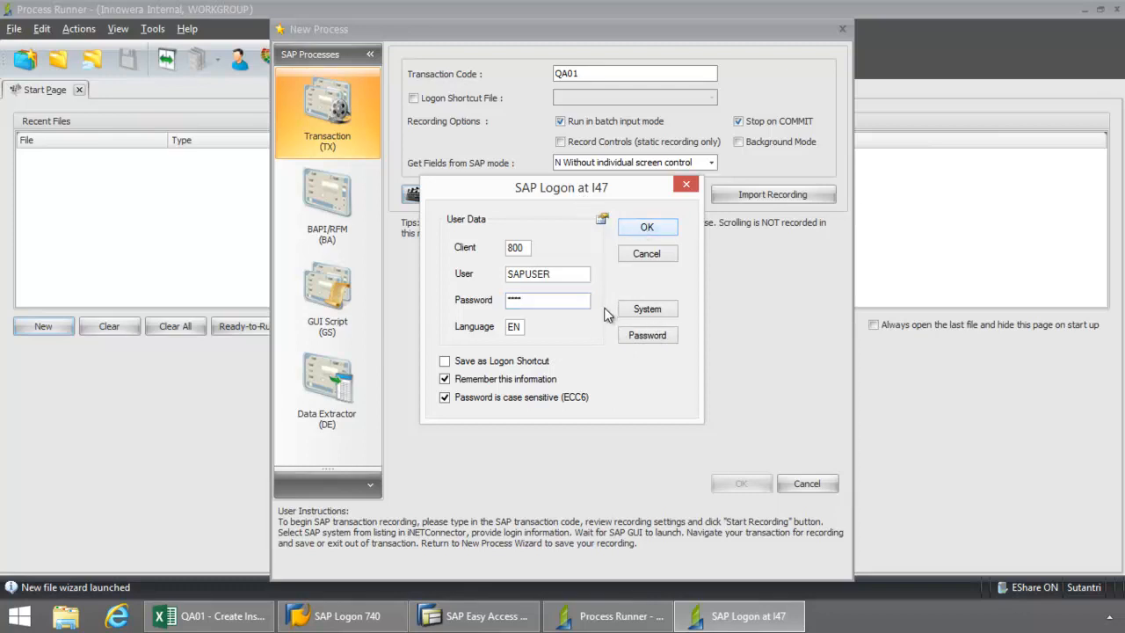
mouse_move(647, 242)
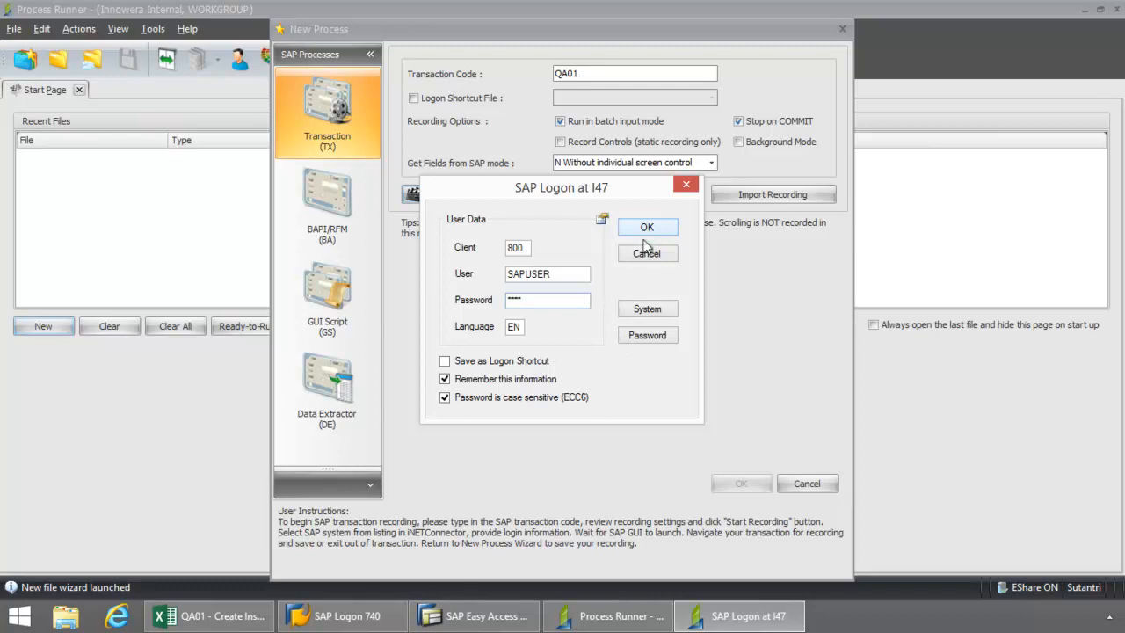
click(646, 227)
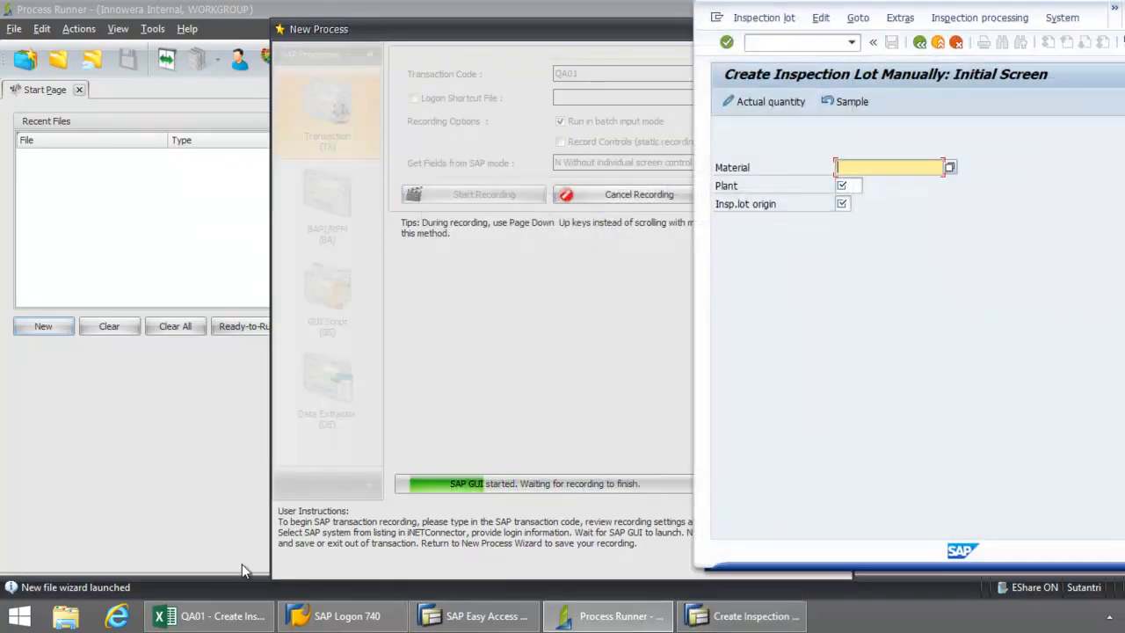
Enter material 20-100F, plant 1000 and lot origin 01, then continue to the lot details.
click(214, 616)
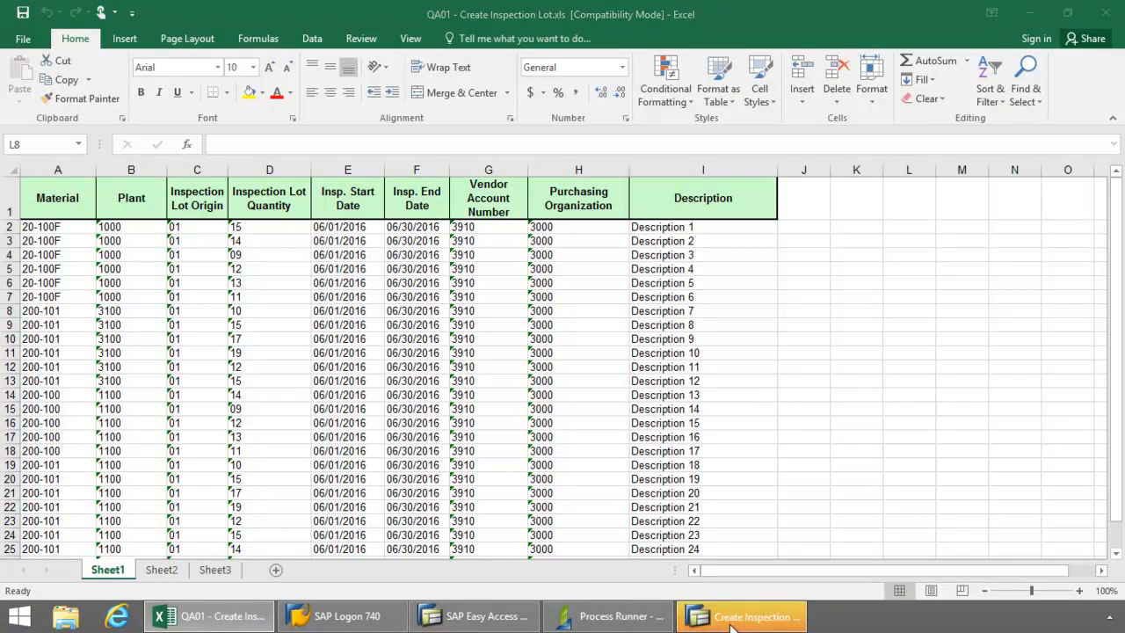
click(742, 615)
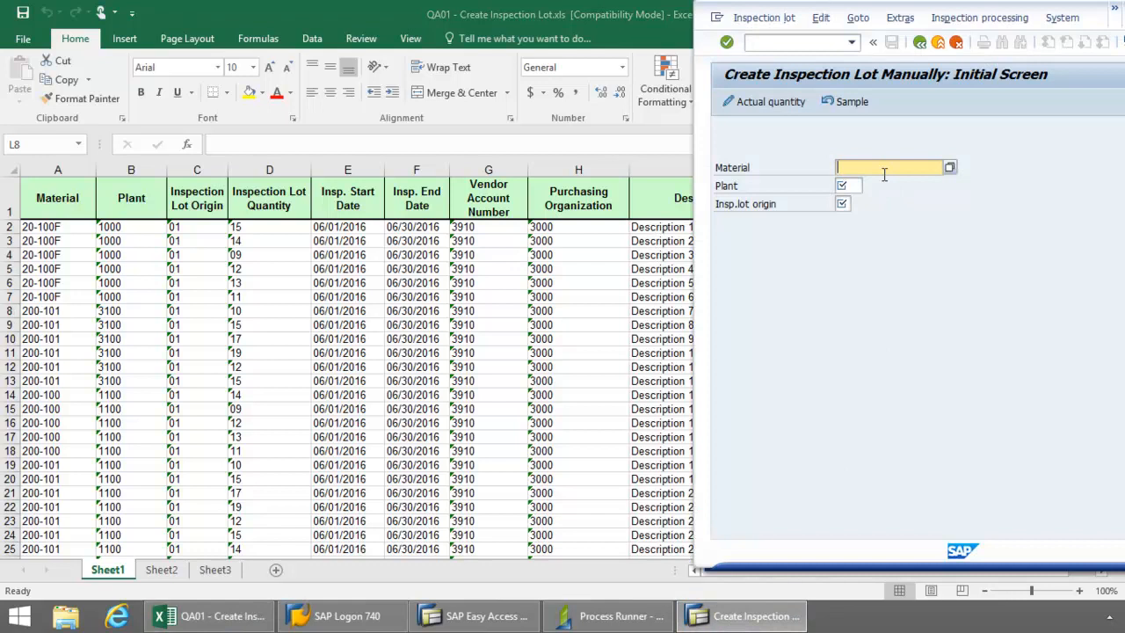
text(20-100F)
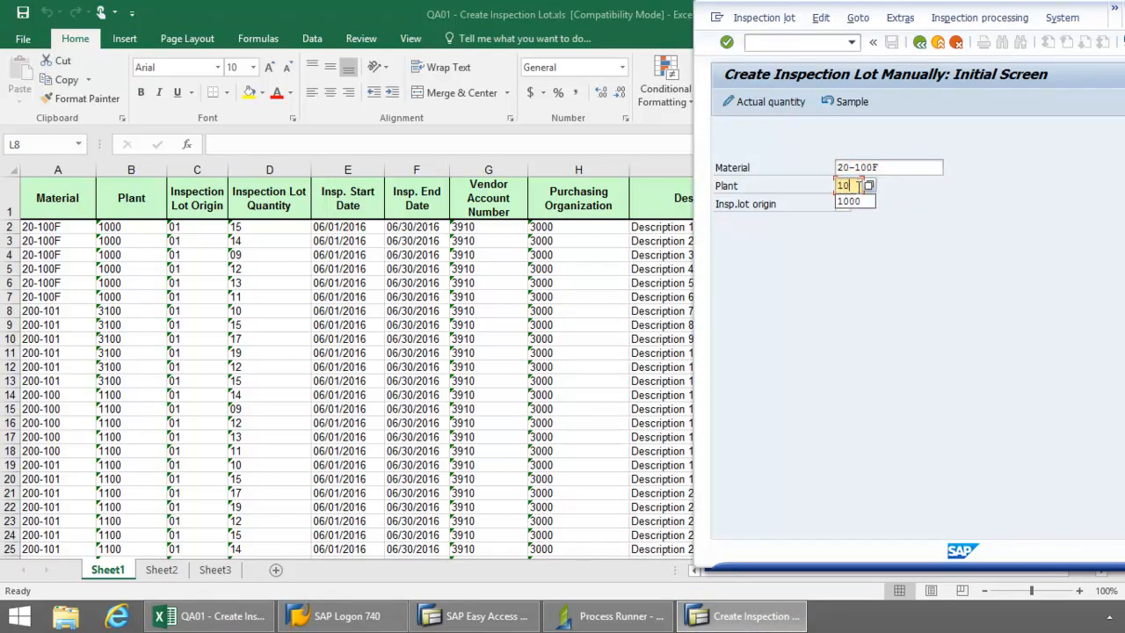
click(844, 204)
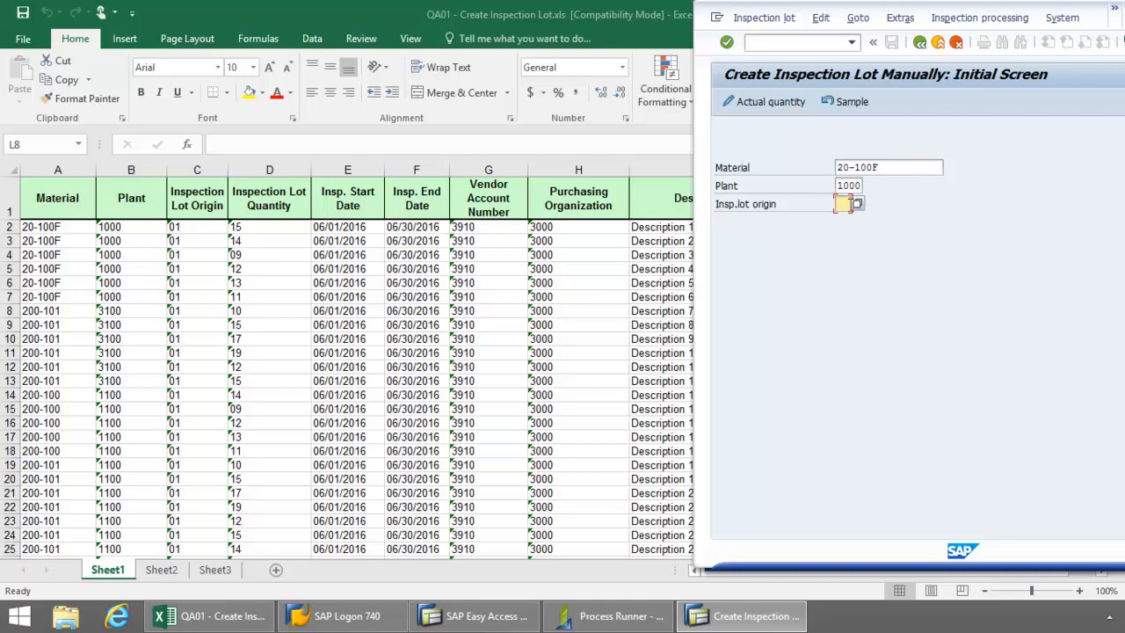
text(01)
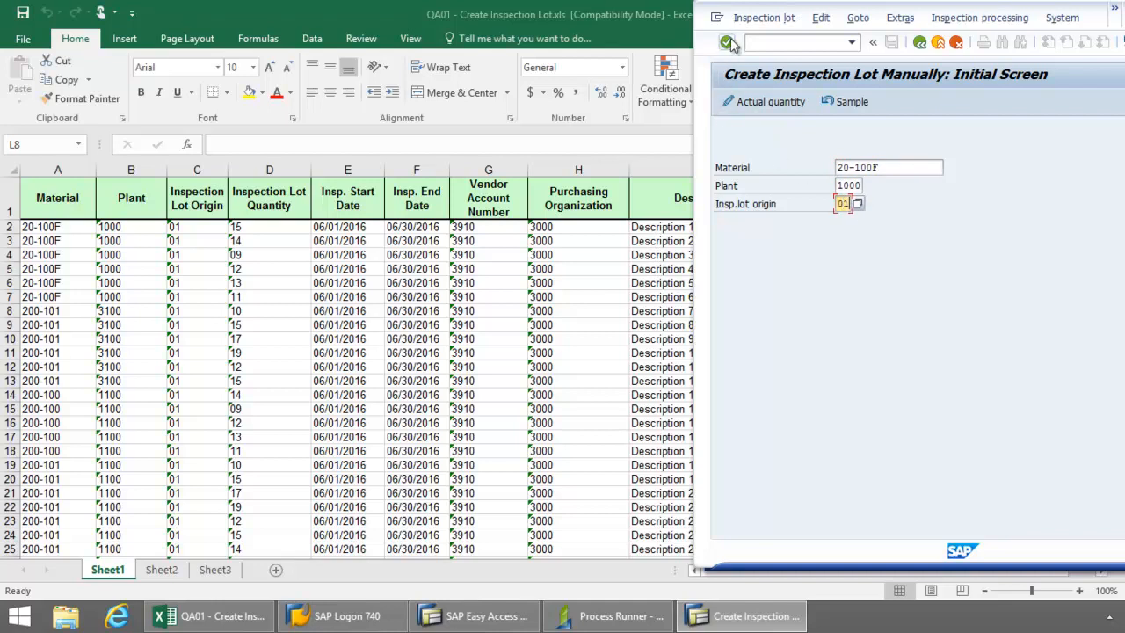
click(731, 42)
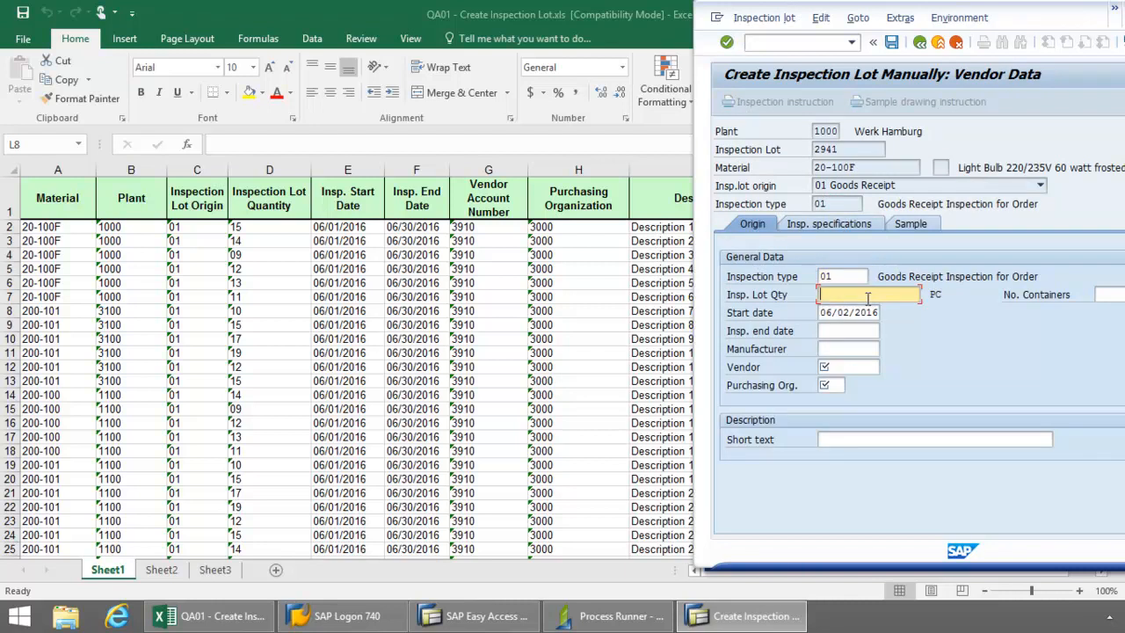
Fill quantity 15, dates ending 06/30/2016, vendor 3910, purchasing org and short text Description 1.
text(15)
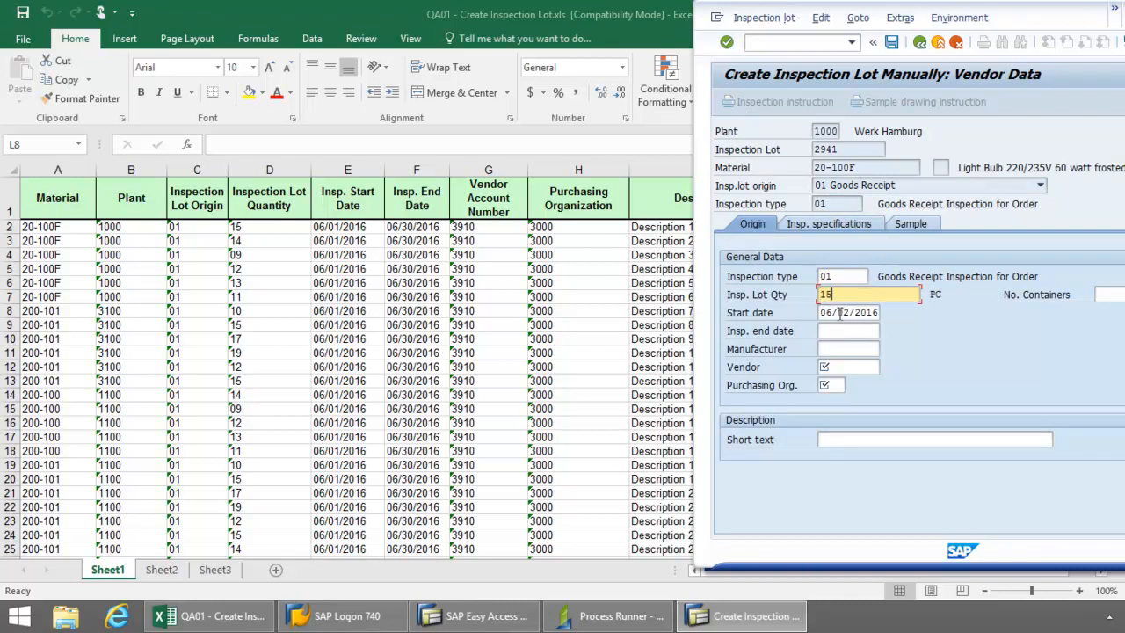
click(847, 313)
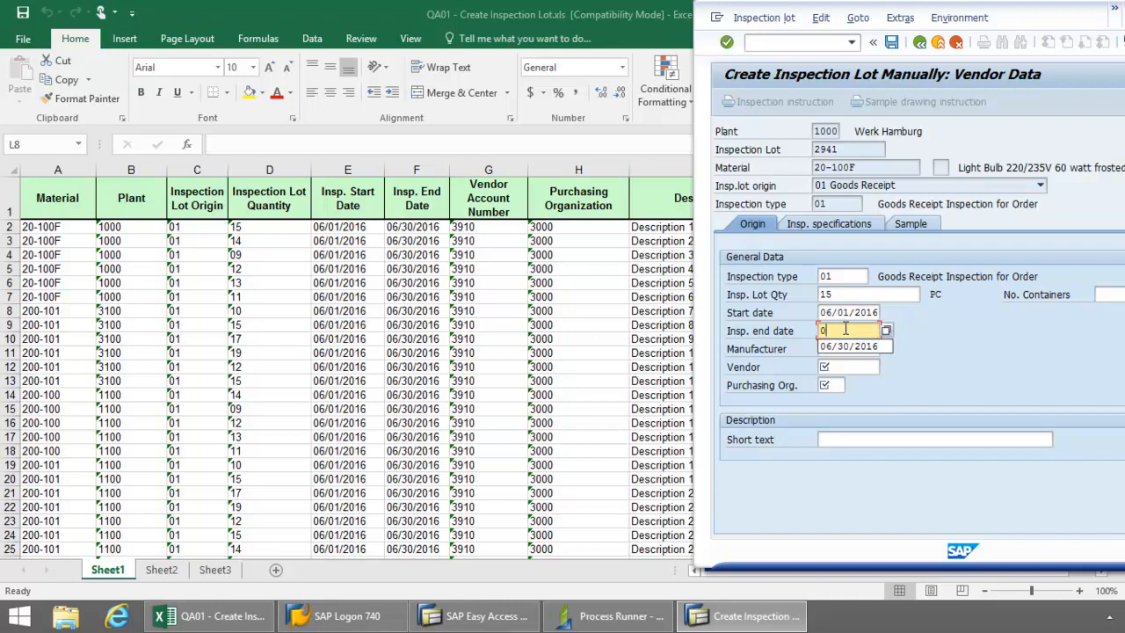
text(6/30)
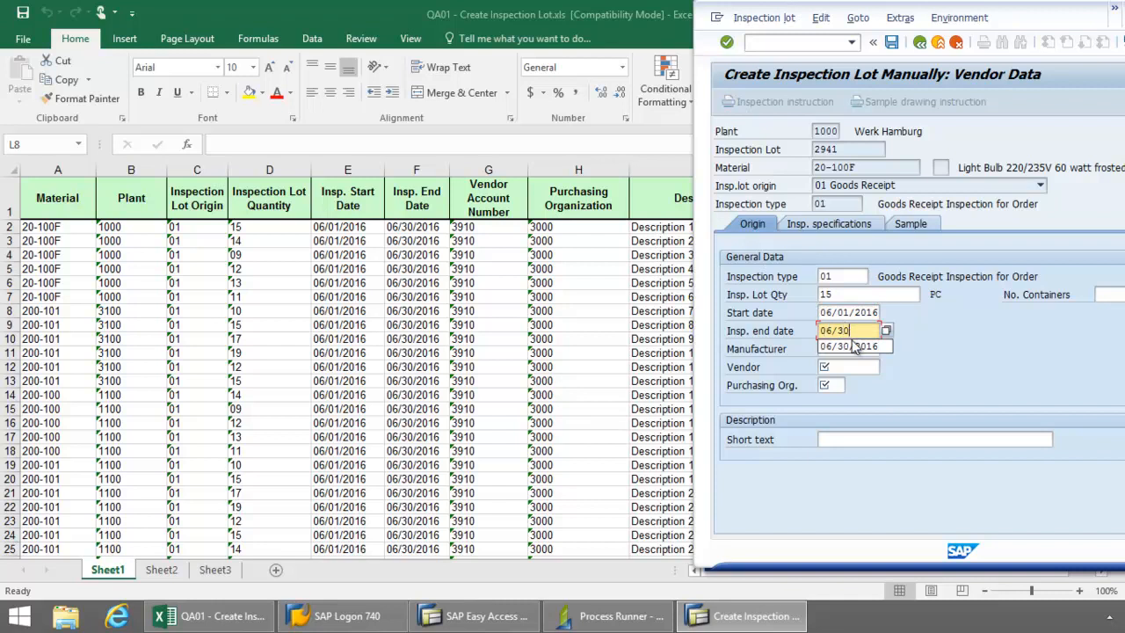
click(847, 368)
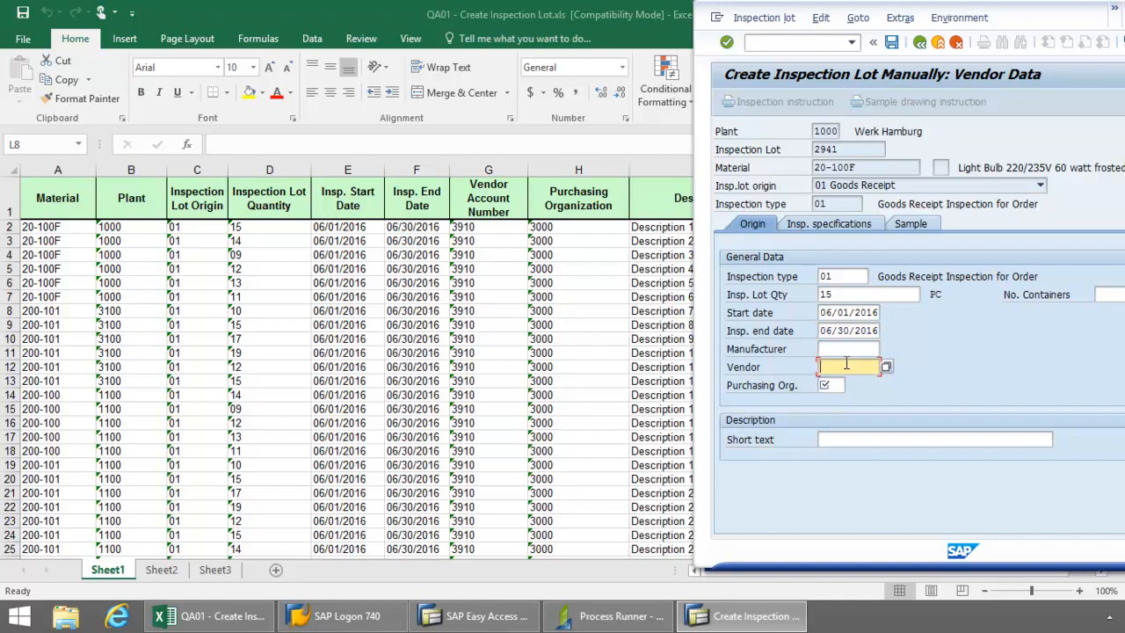
text(3)
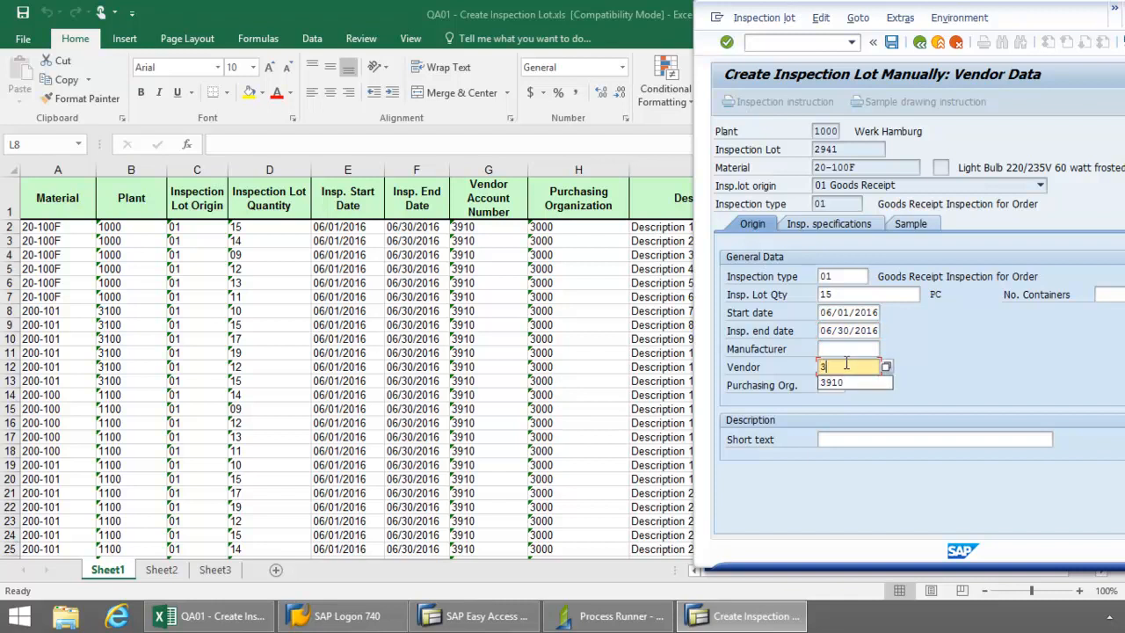
text(910)
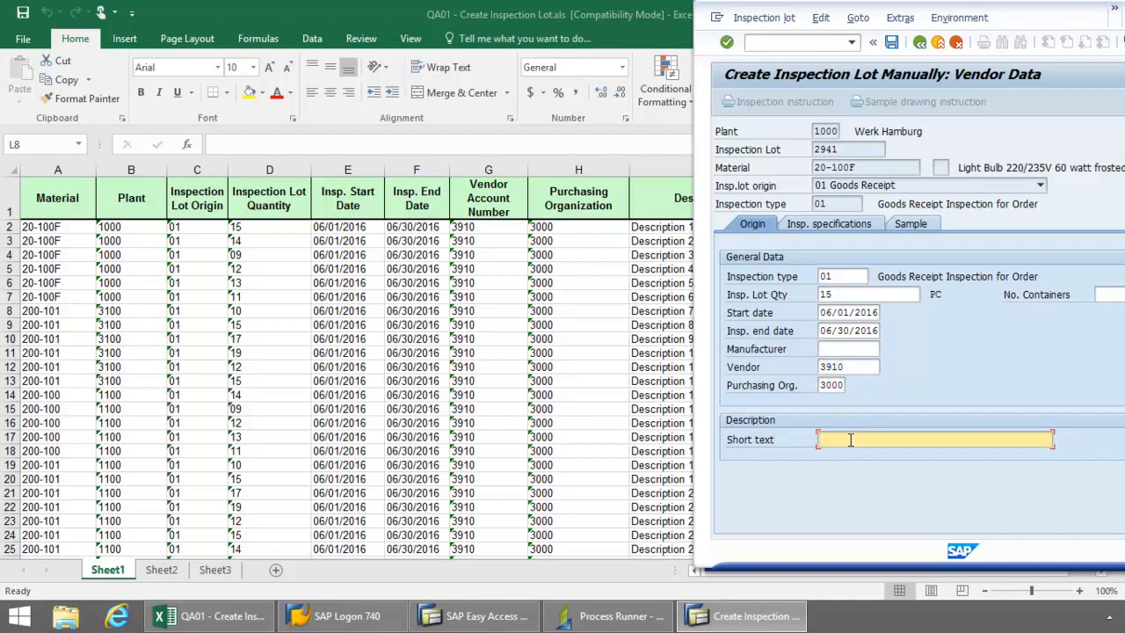
text(De)
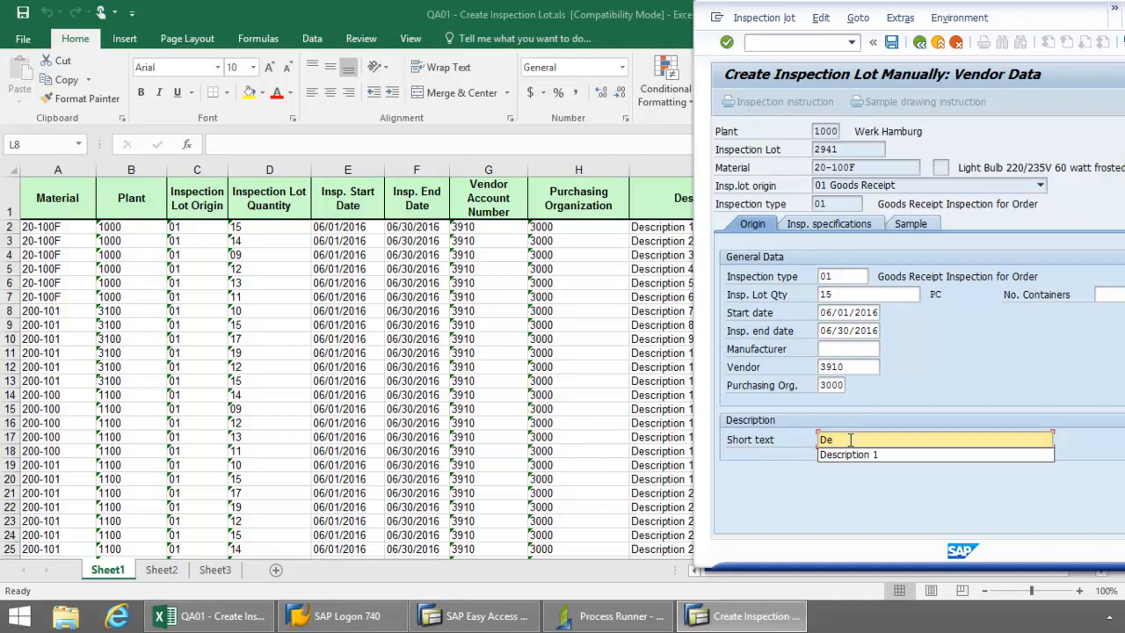
click(847, 454)
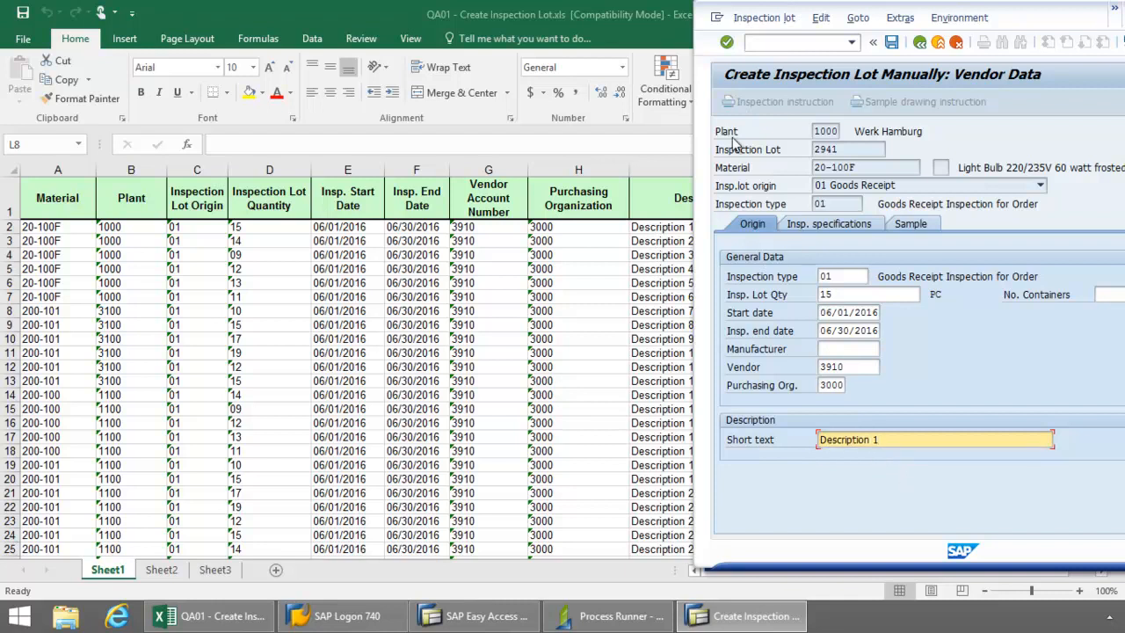
Check the lot data, accept the past start date warning and save inspection lot 2941.
click(848, 313)
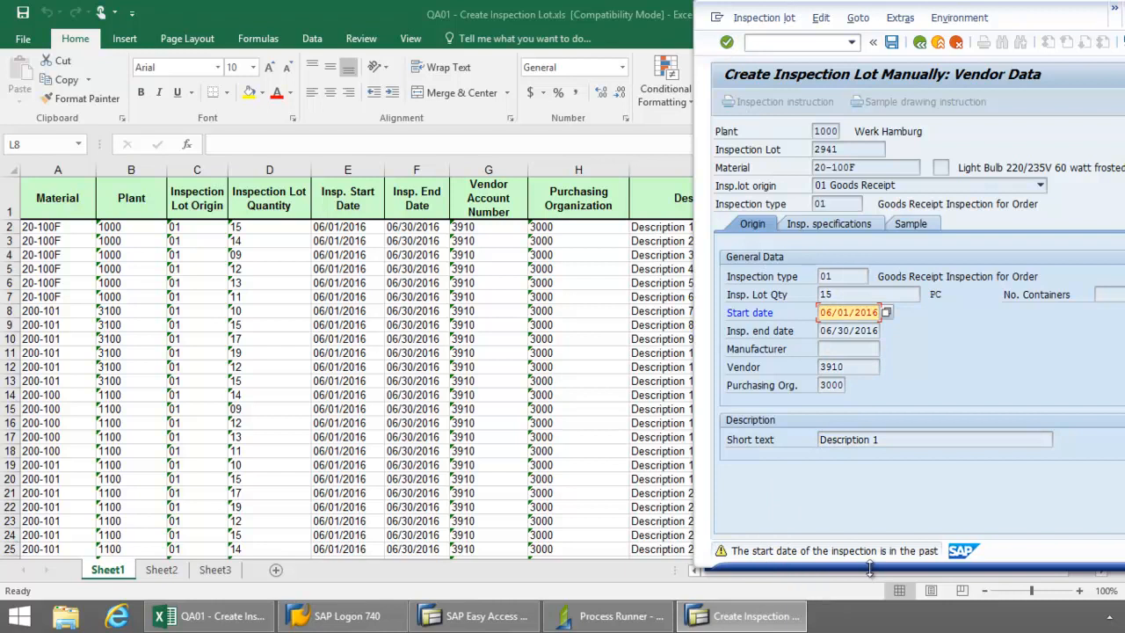
click(712, 42)
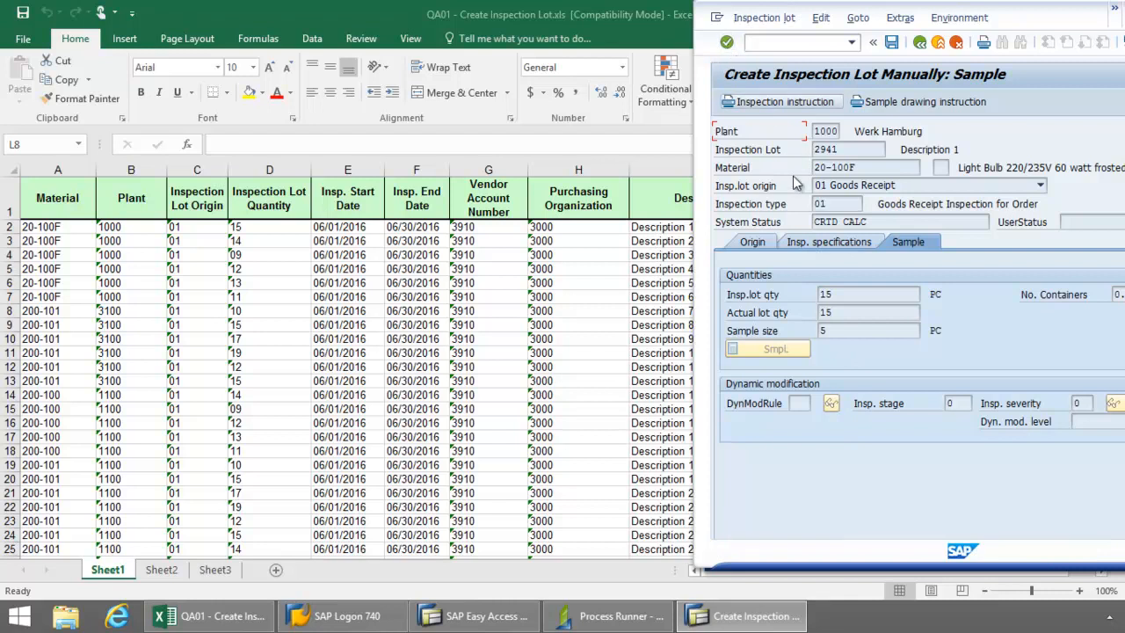
mouse_move(840, 407)
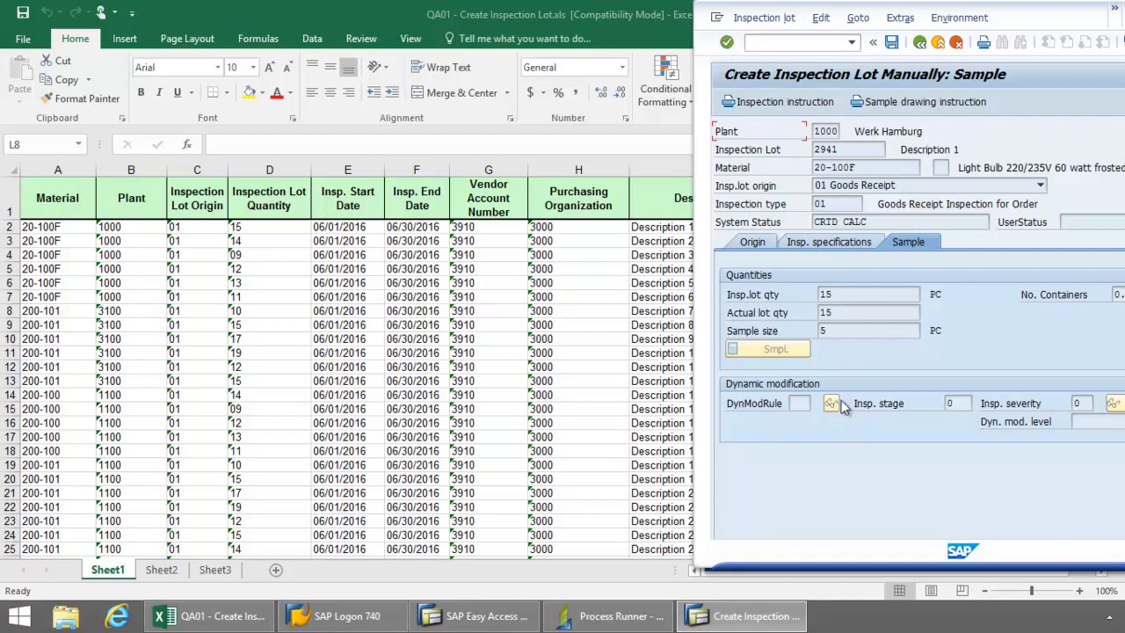
click(611, 615)
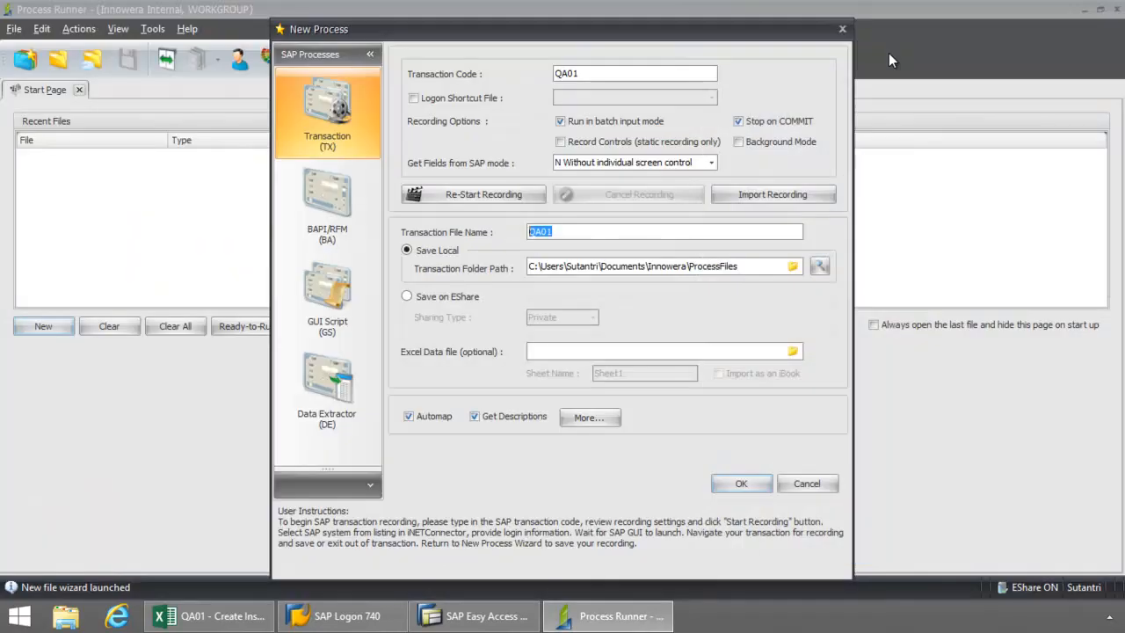
mouse_move(566, 232)
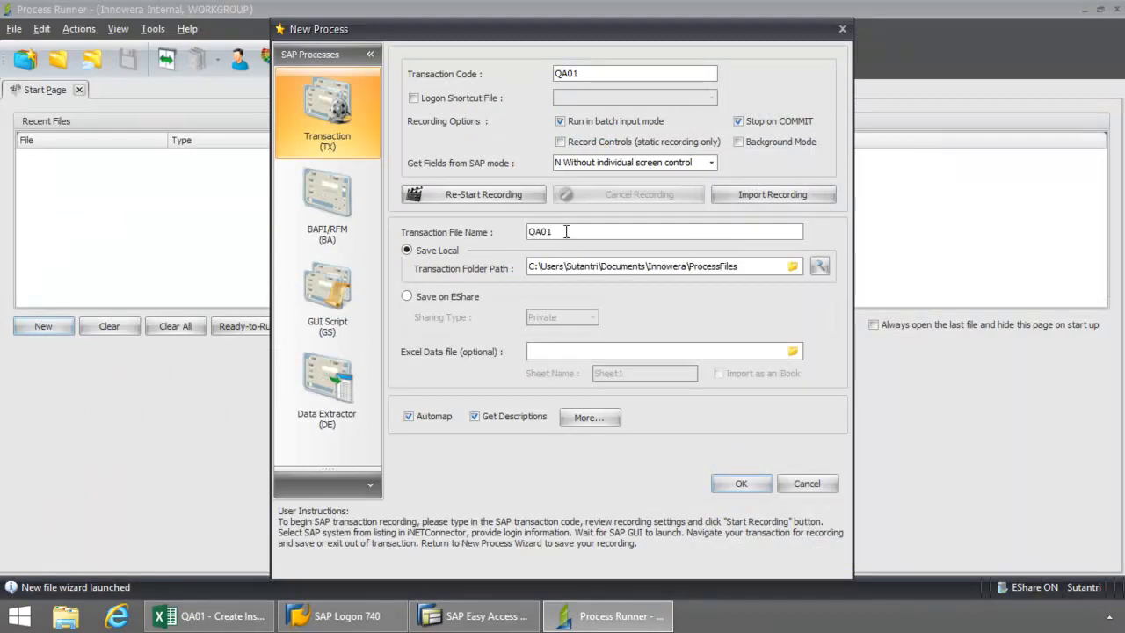
mouse_move(573, 287)
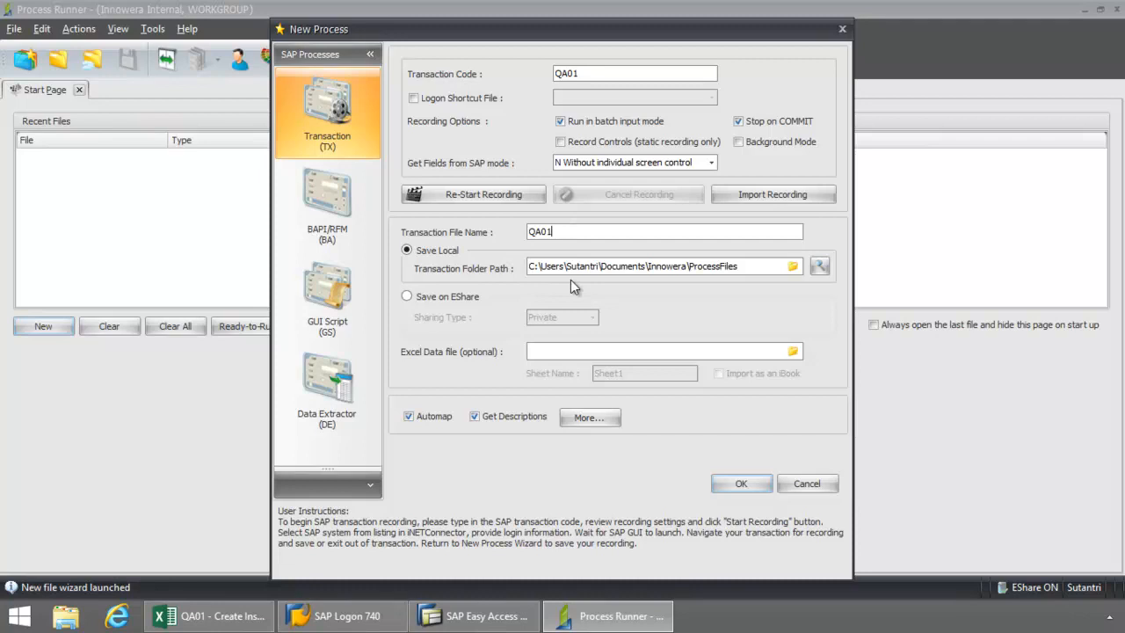
mouse_move(682, 299)
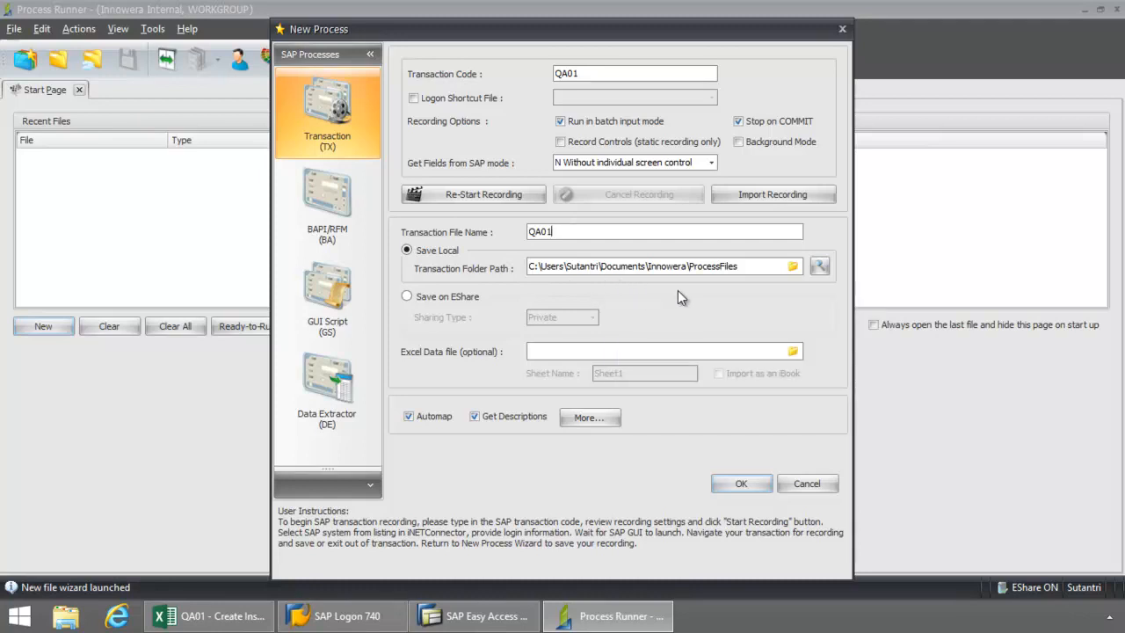
Save the recording as process QA01 in the ProcessFiles folder and open the Mapper.
click(742, 482)
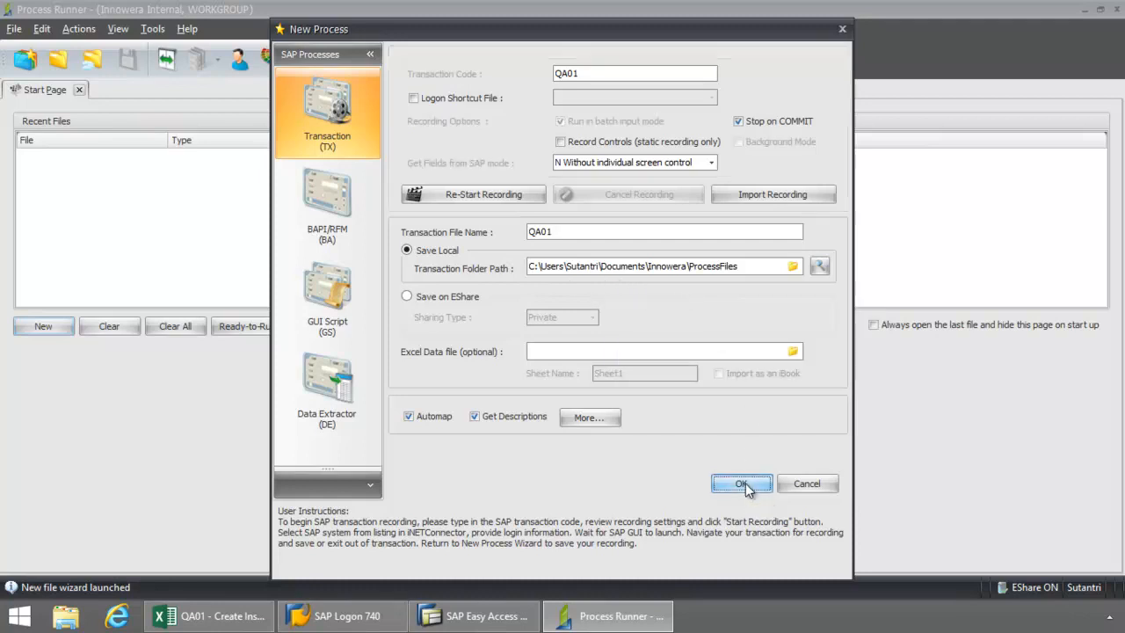
click(741, 484)
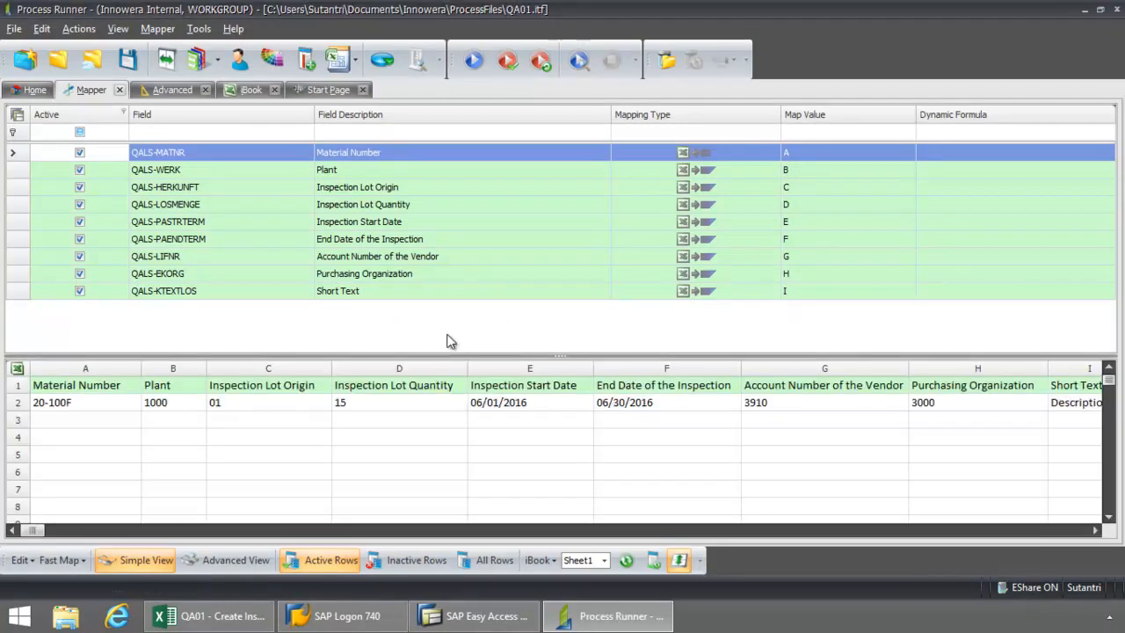
mouse_move(541, 385)
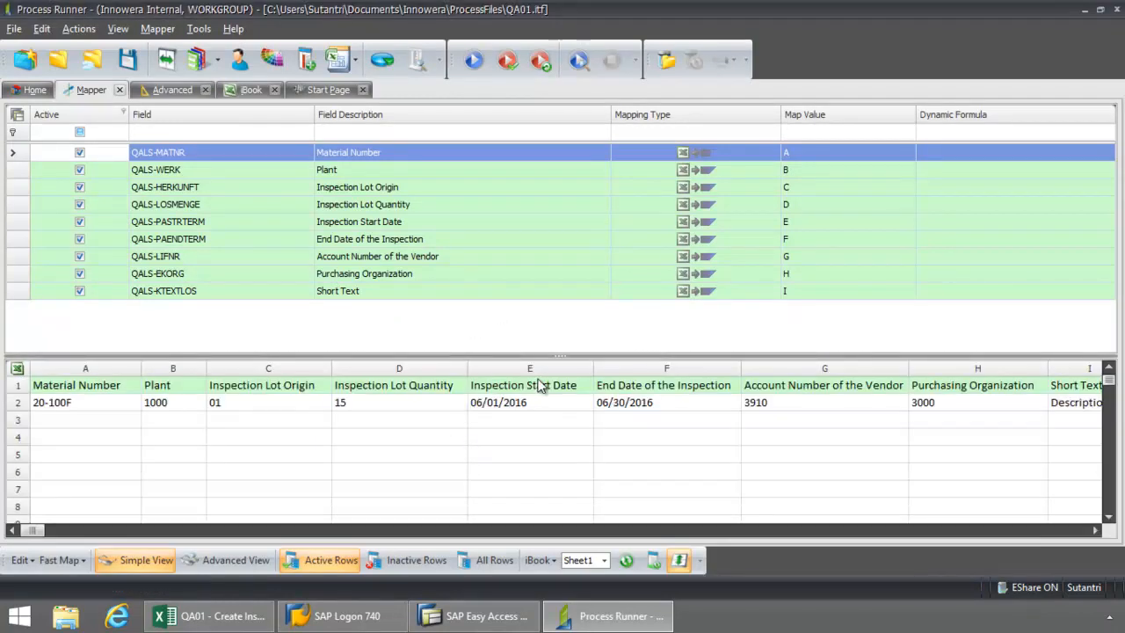
mouse_move(545, 571)
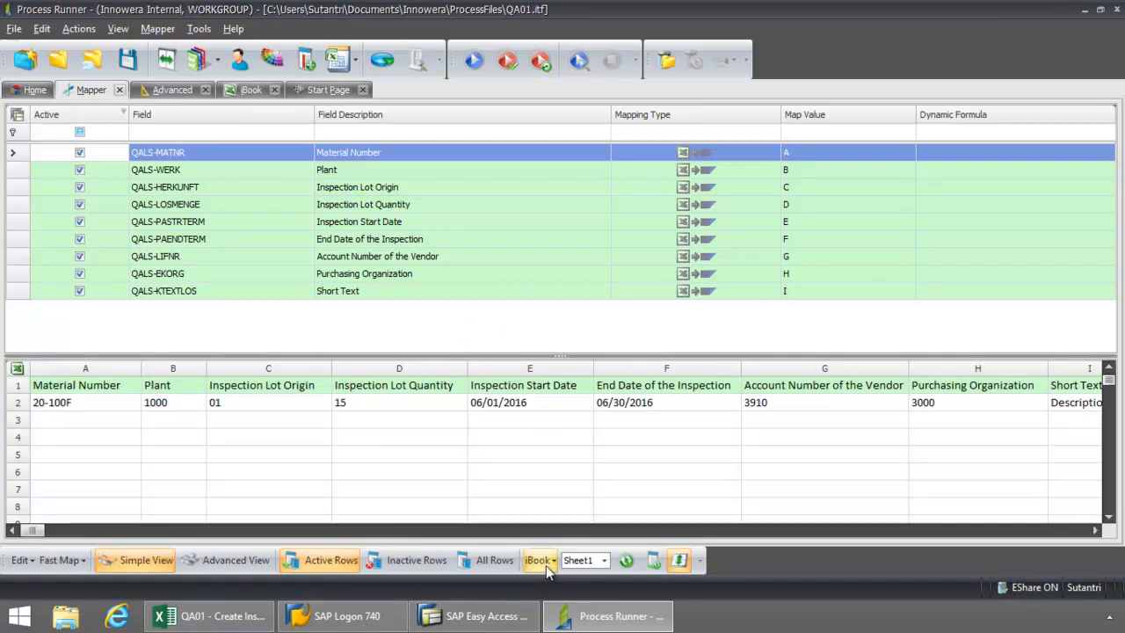
Switch the data source to External XL and load QA01 - Create Inspection Lot.xls, then view run settings.
click(538, 559)
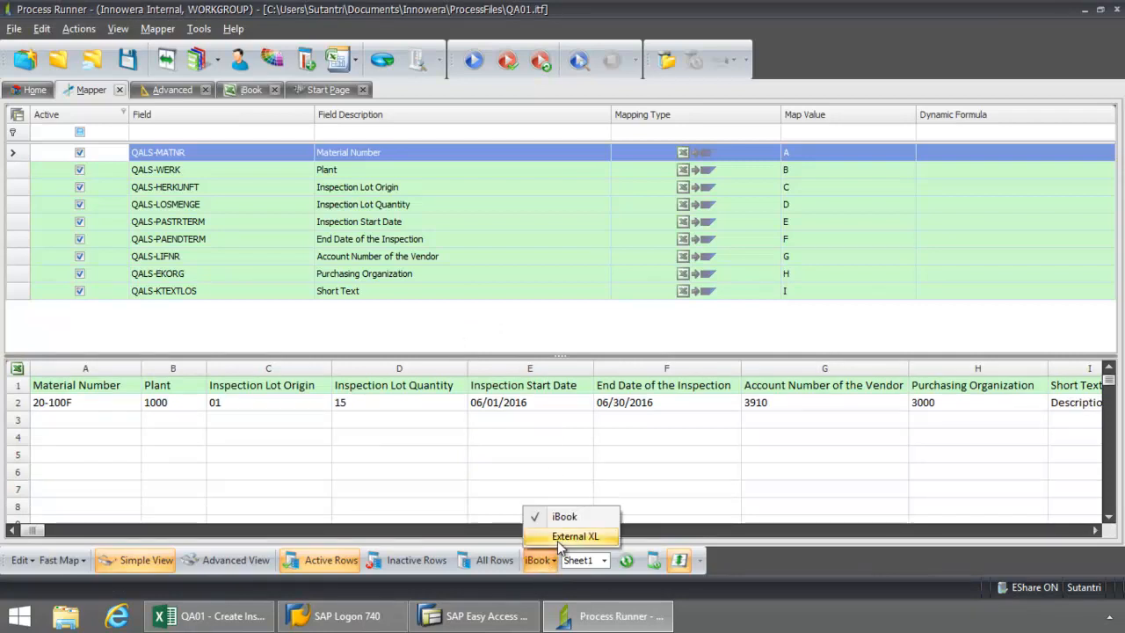
click(573, 537)
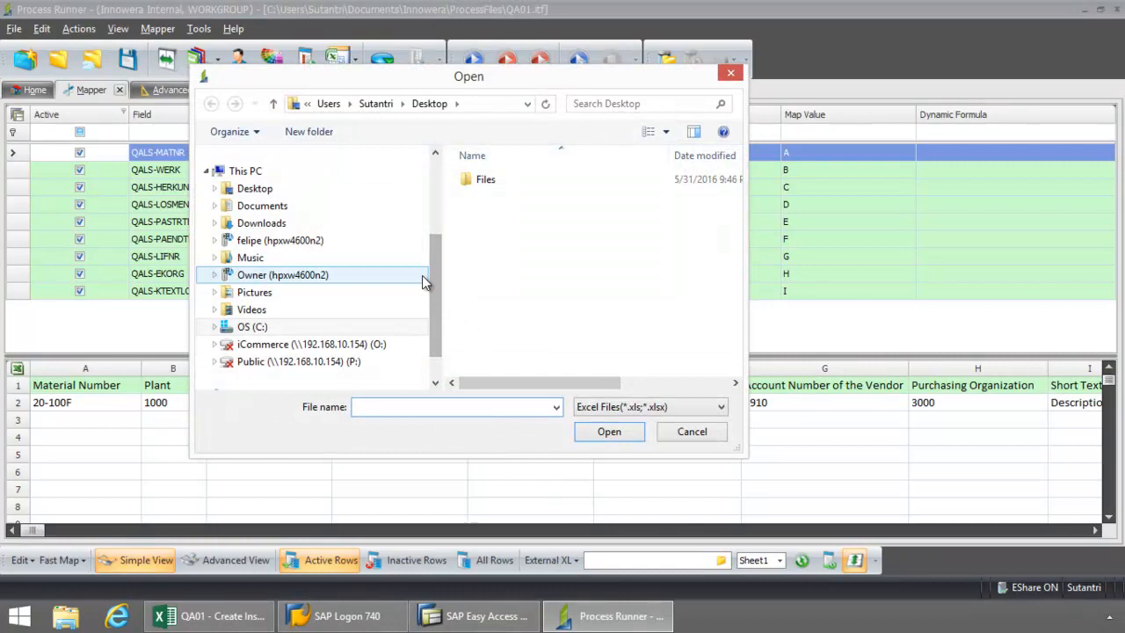
mouse_move(439, 278)
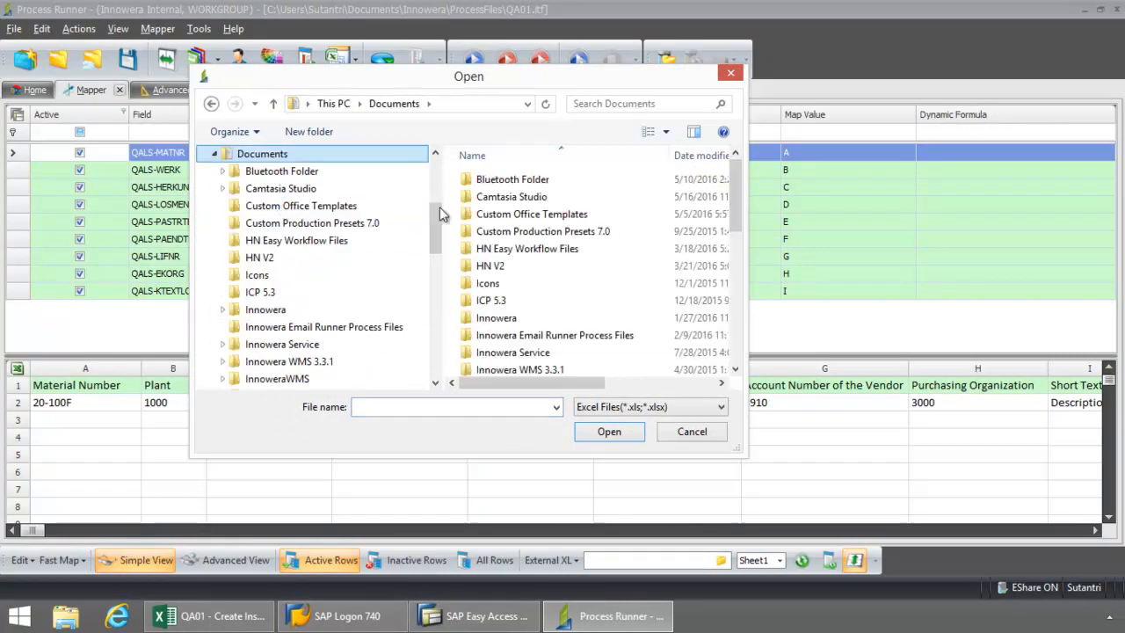
scroll(down, 3)
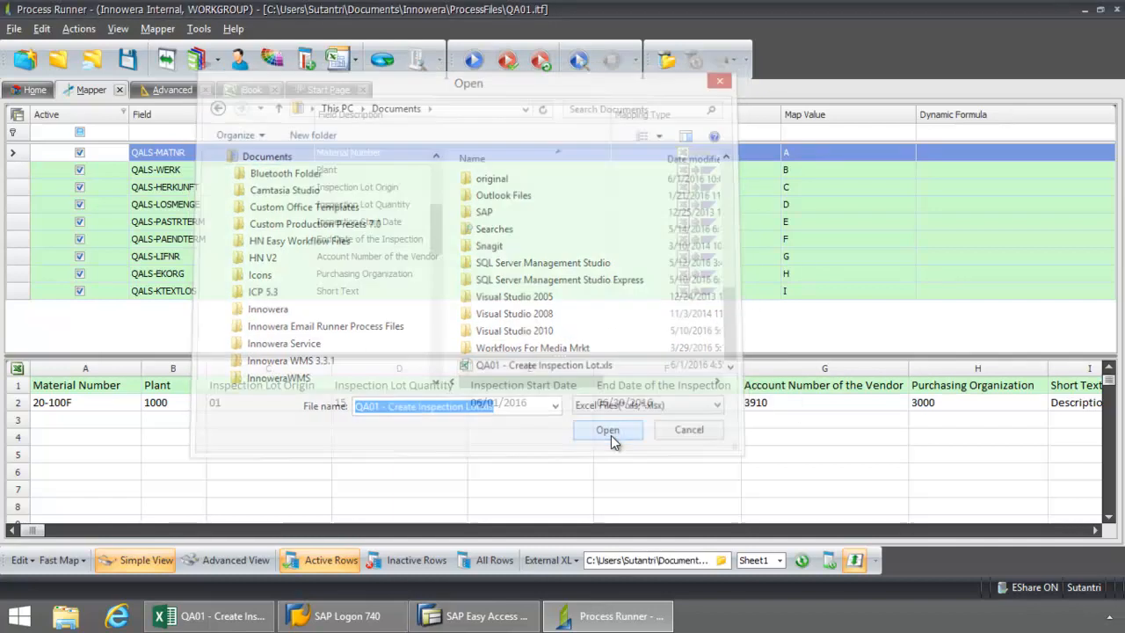
click(608, 429)
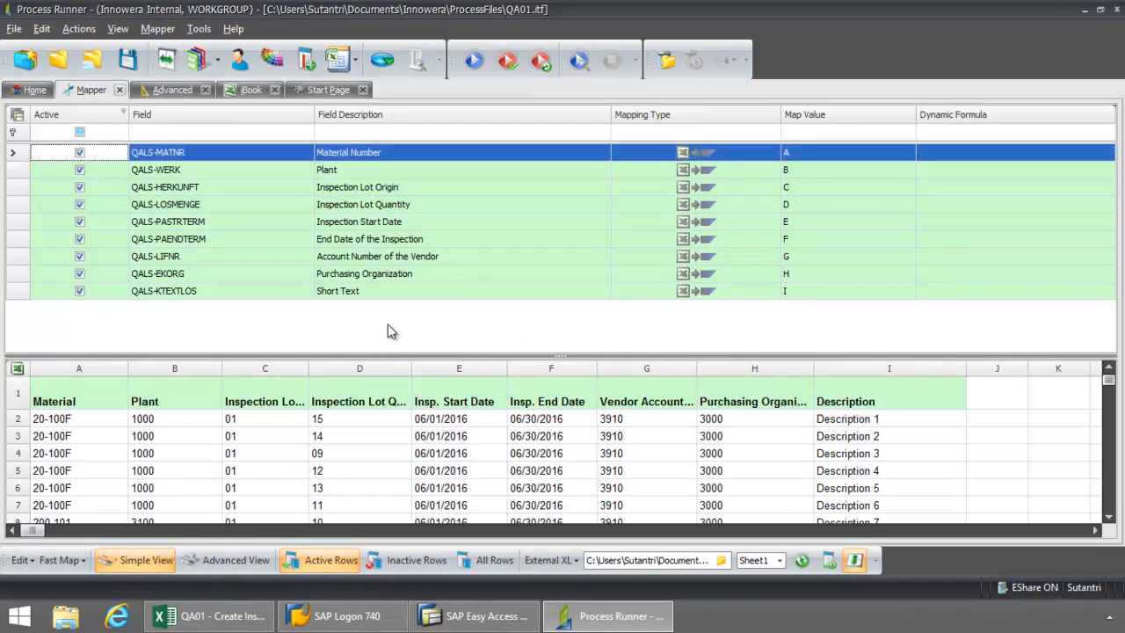
mouse_move(452, 165)
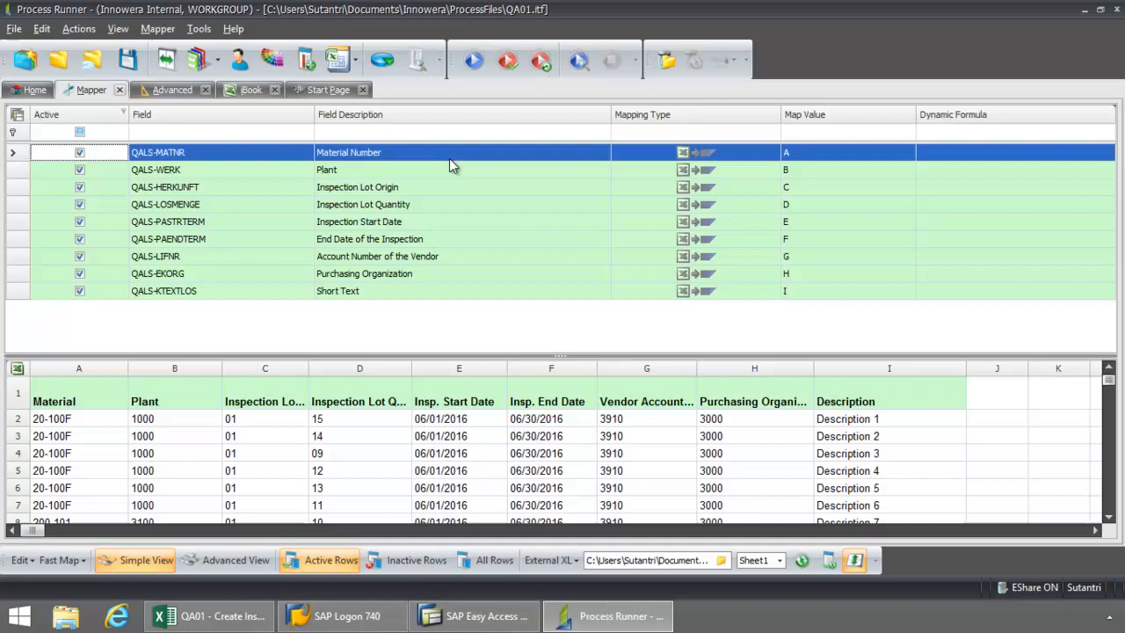
mouse_move(173, 373)
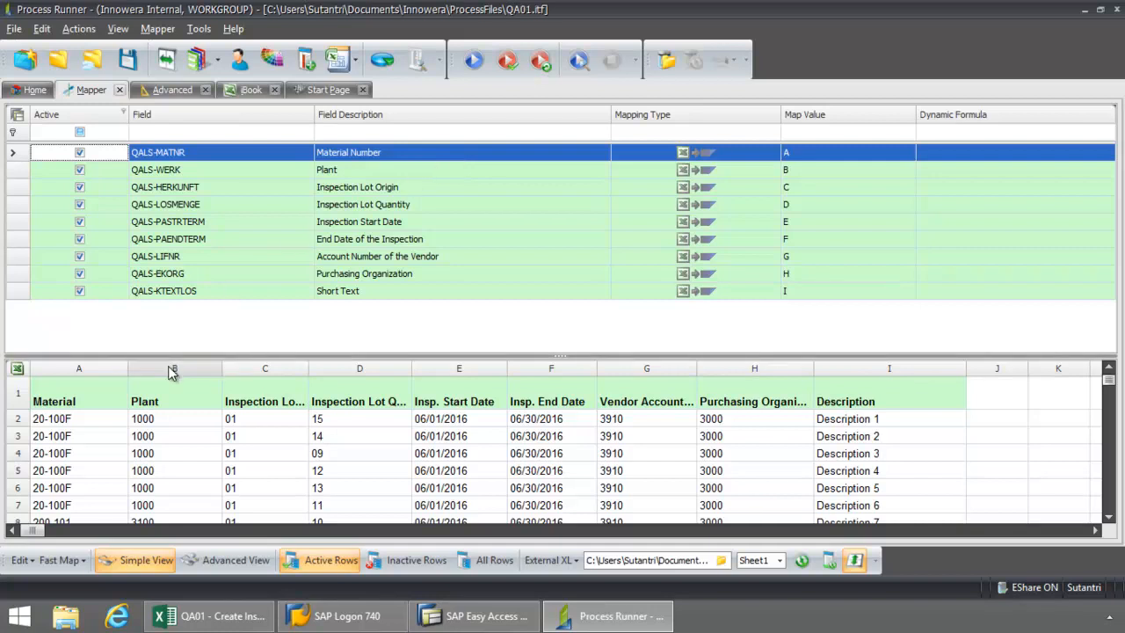
mouse_move(297, 348)
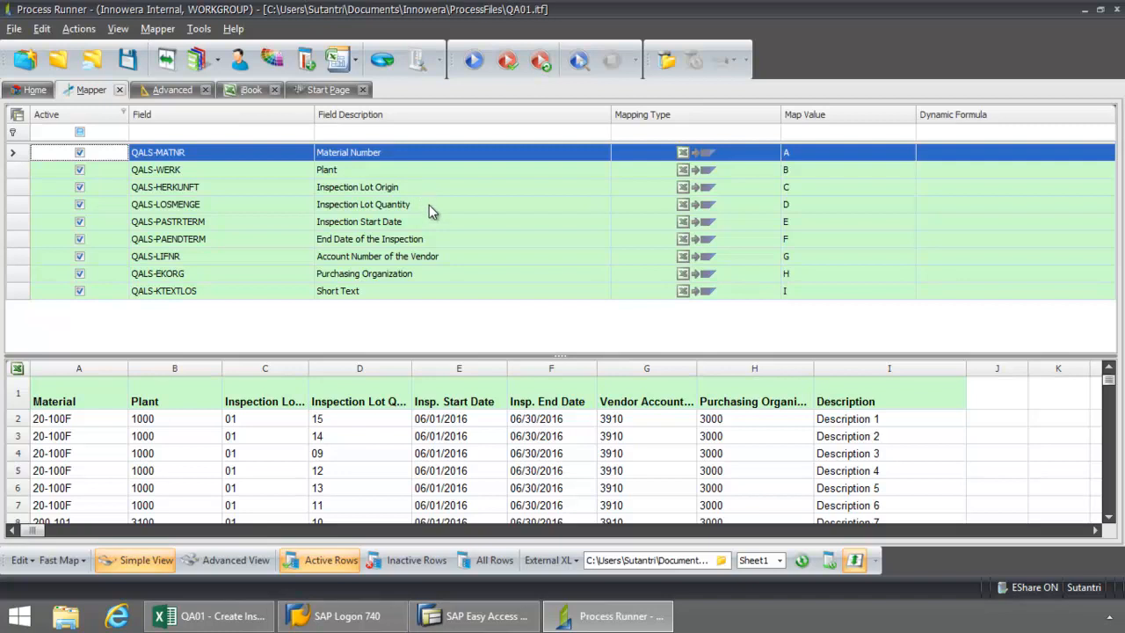
mouse_move(452, 218)
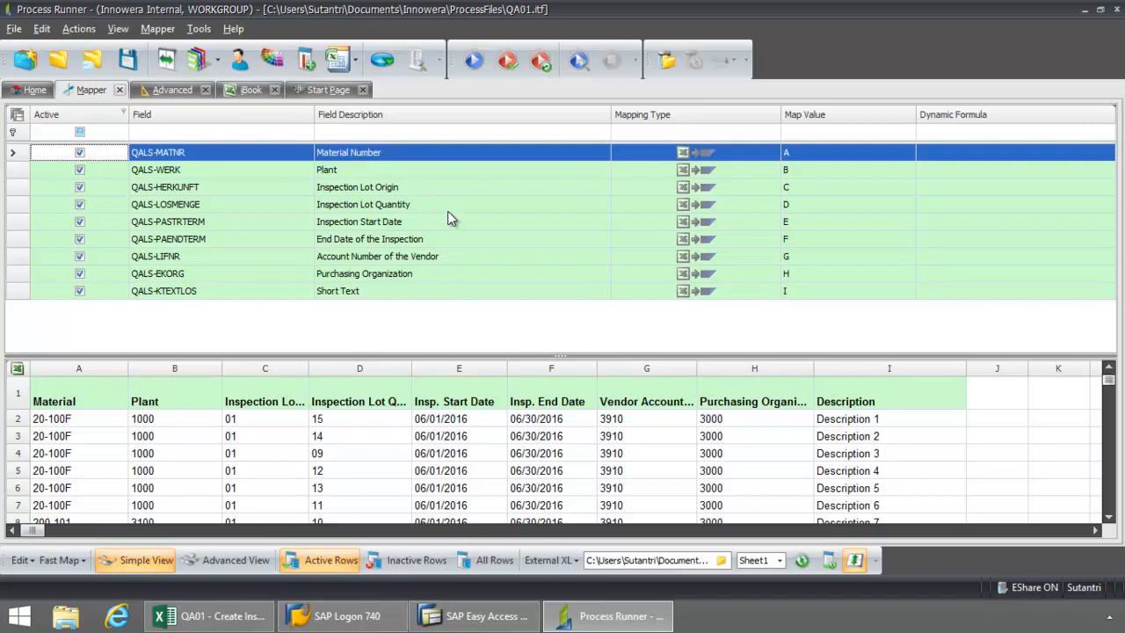
mouse_move(467, 232)
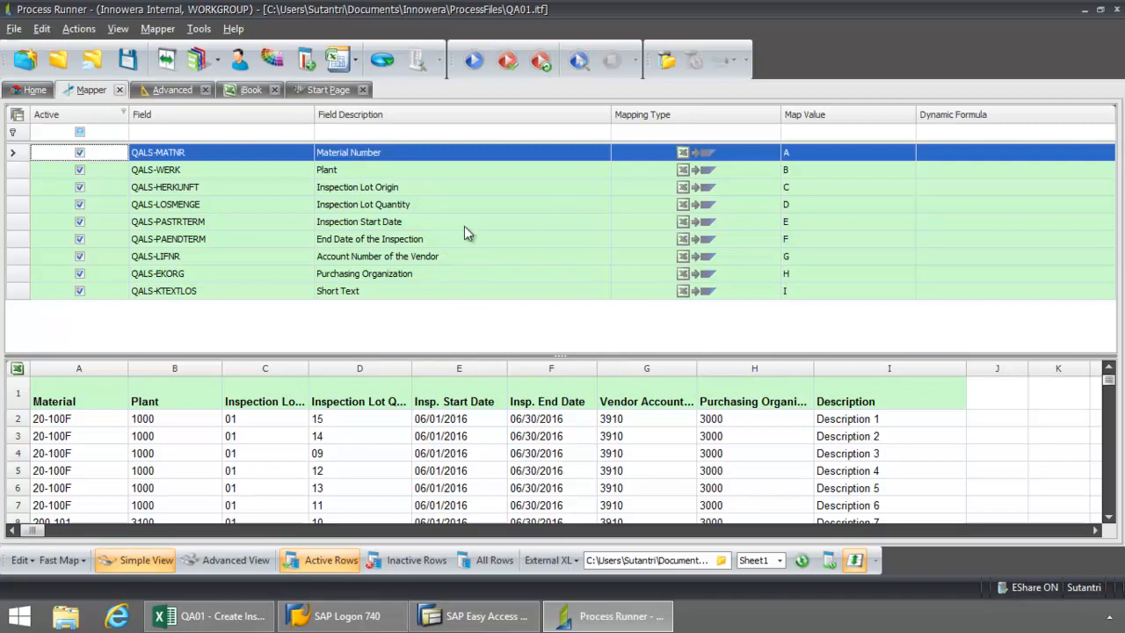
mouse_move(589, 376)
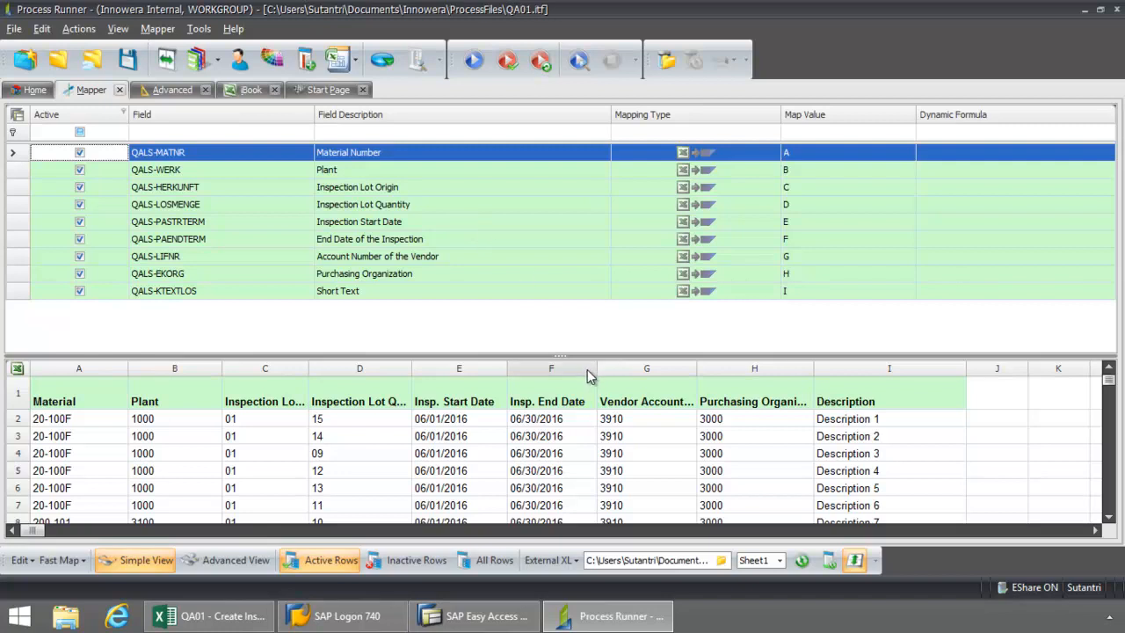
mouse_move(601, 371)
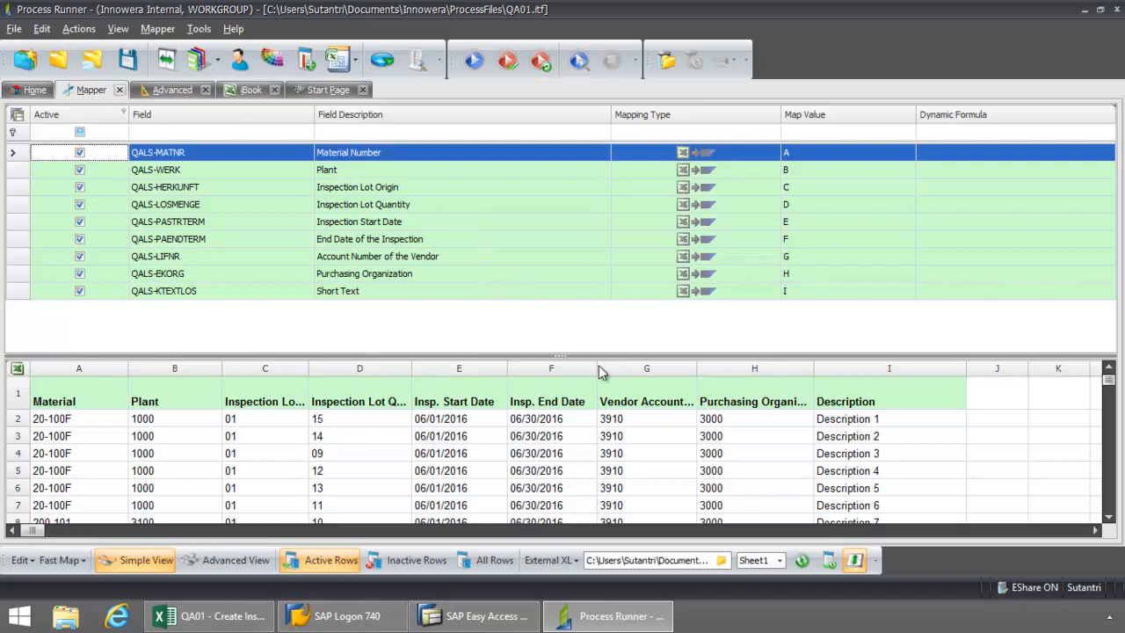
mouse_move(494, 260)
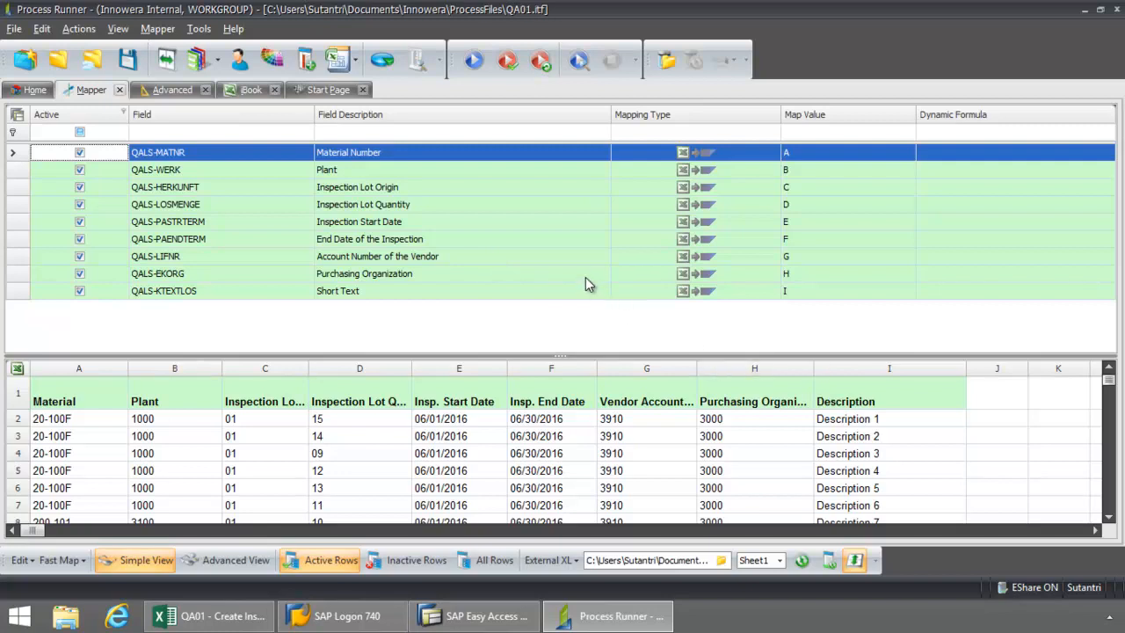
mouse_move(590, 317)
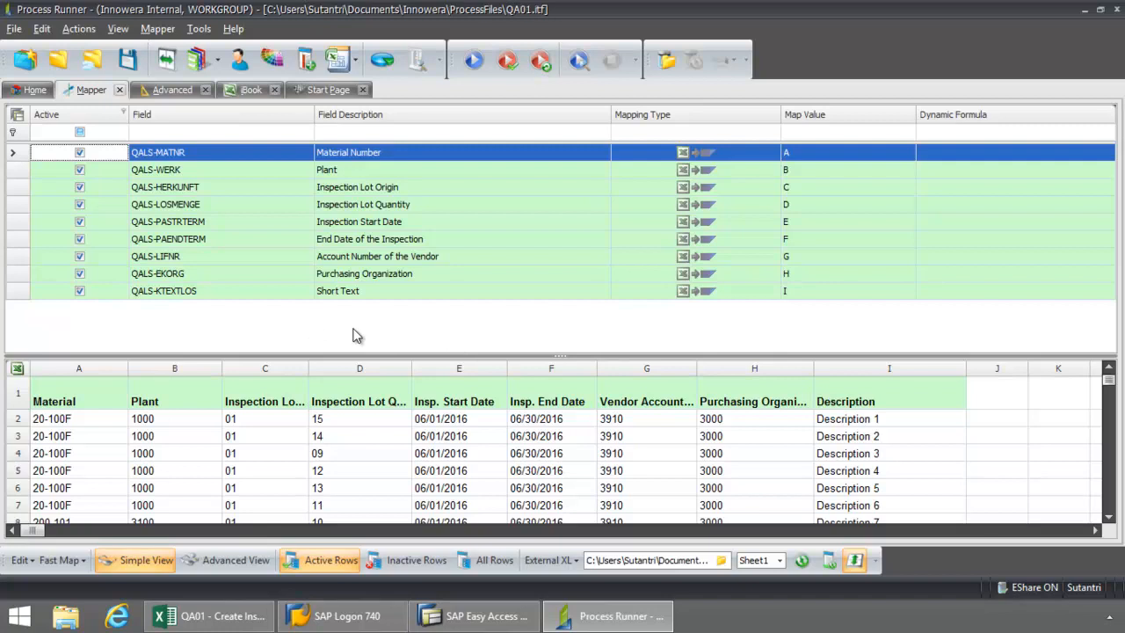
mouse_move(64, 201)
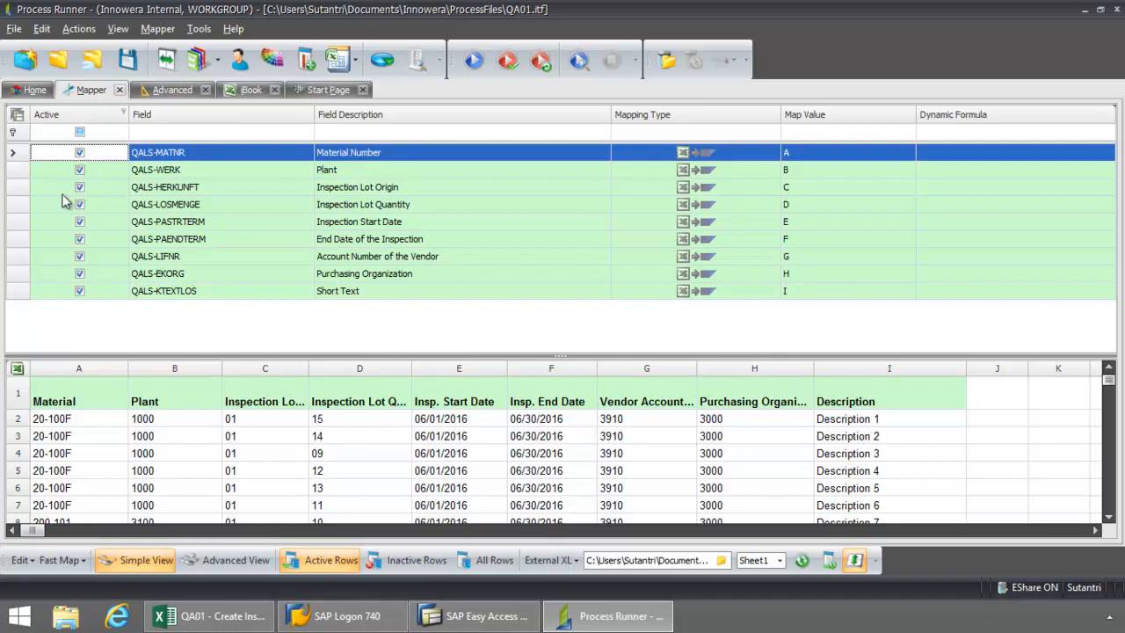
click(31, 88)
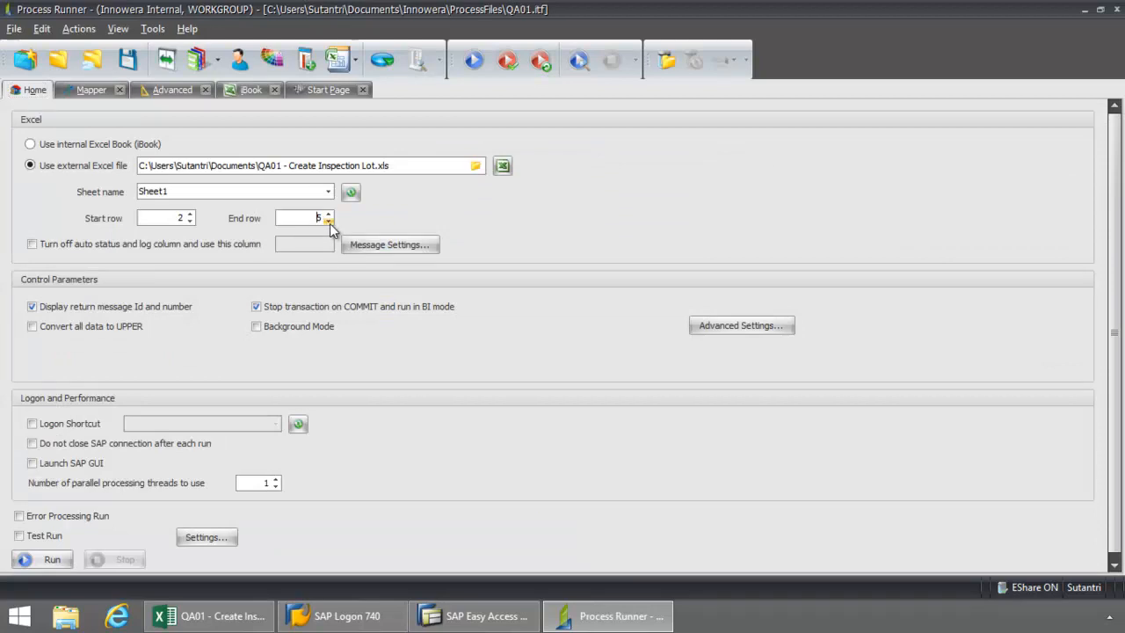
Set the End row to 5000 and return to the Mapper view.
text(5000)
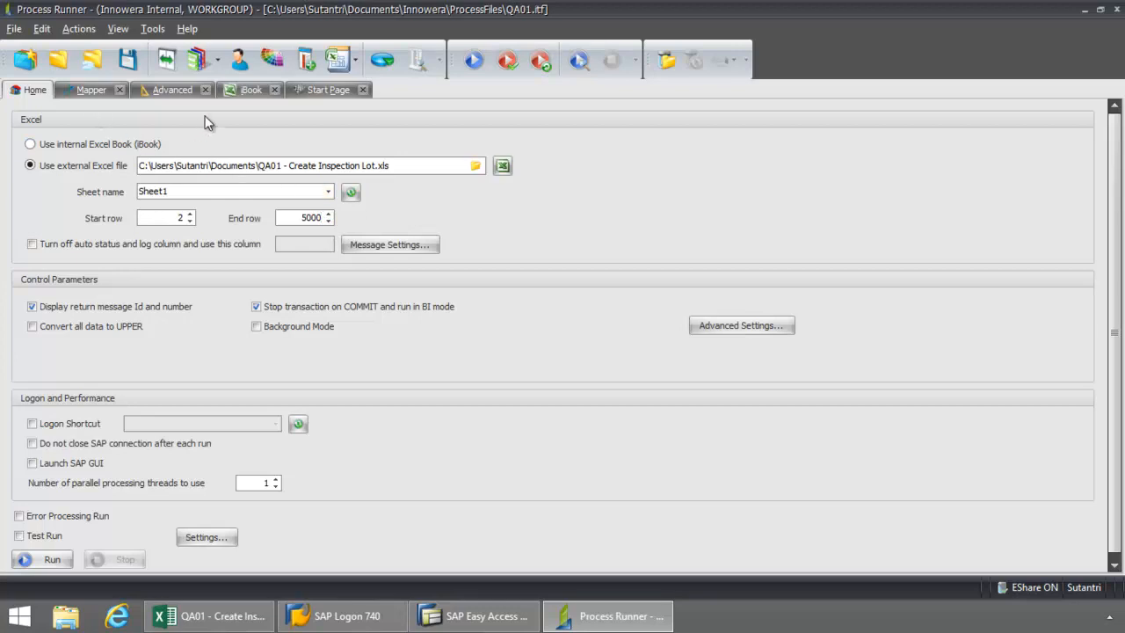
mouse_move(92, 90)
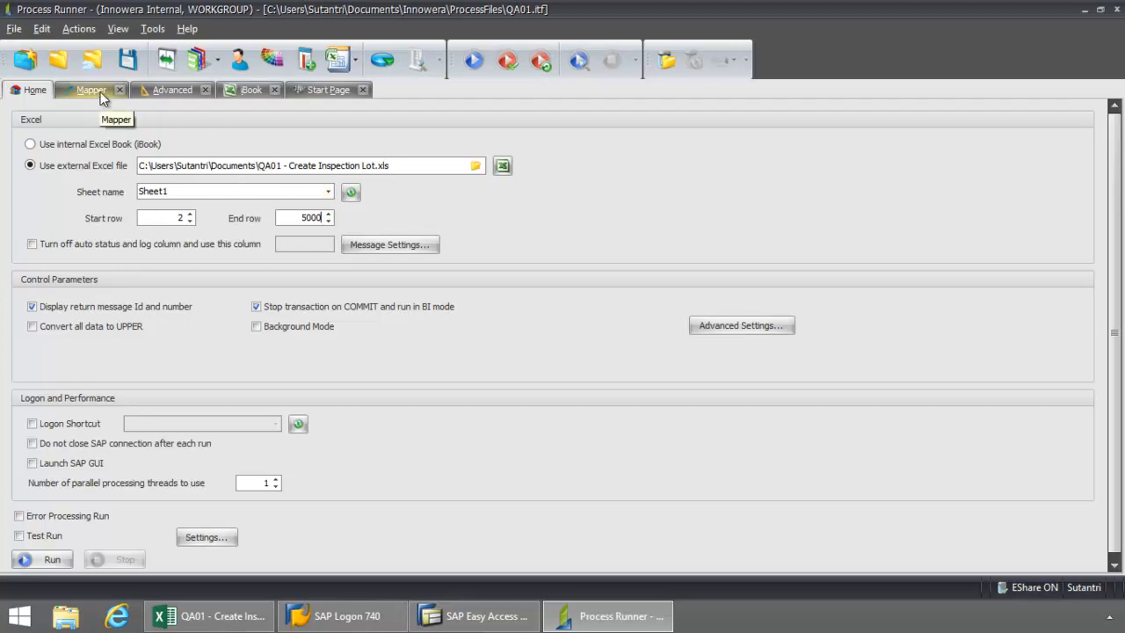
click(89, 89)
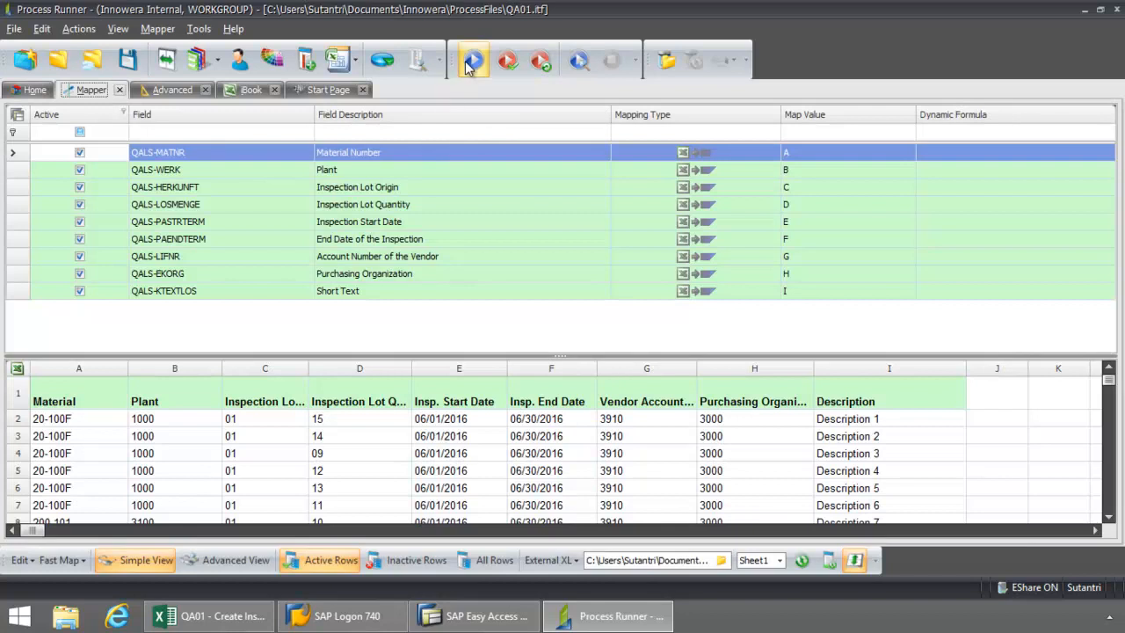
Run the QA01 process against SAP, confirming the logon so status messages write back per row.
click(473, 60)
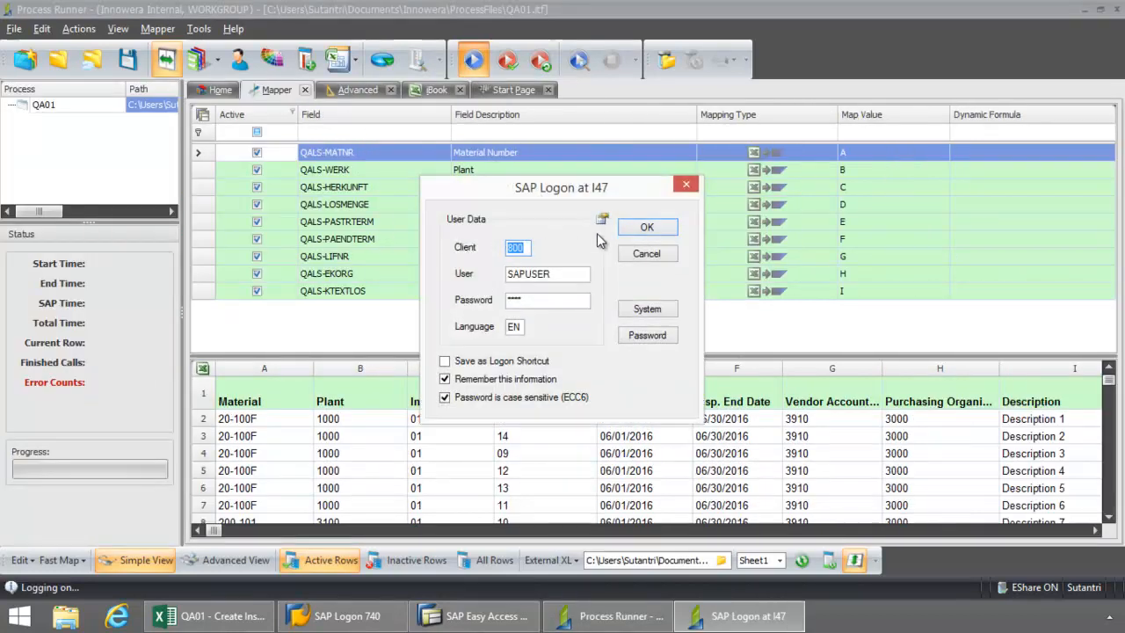
mouse_move(646, 309)
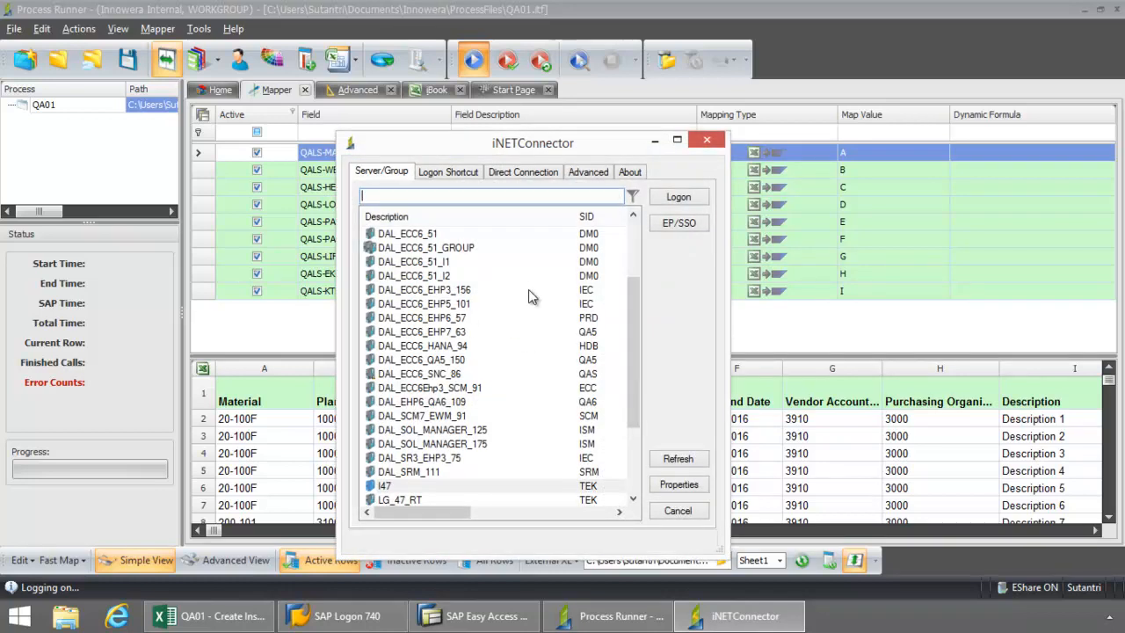
mouse_move(549, 351)
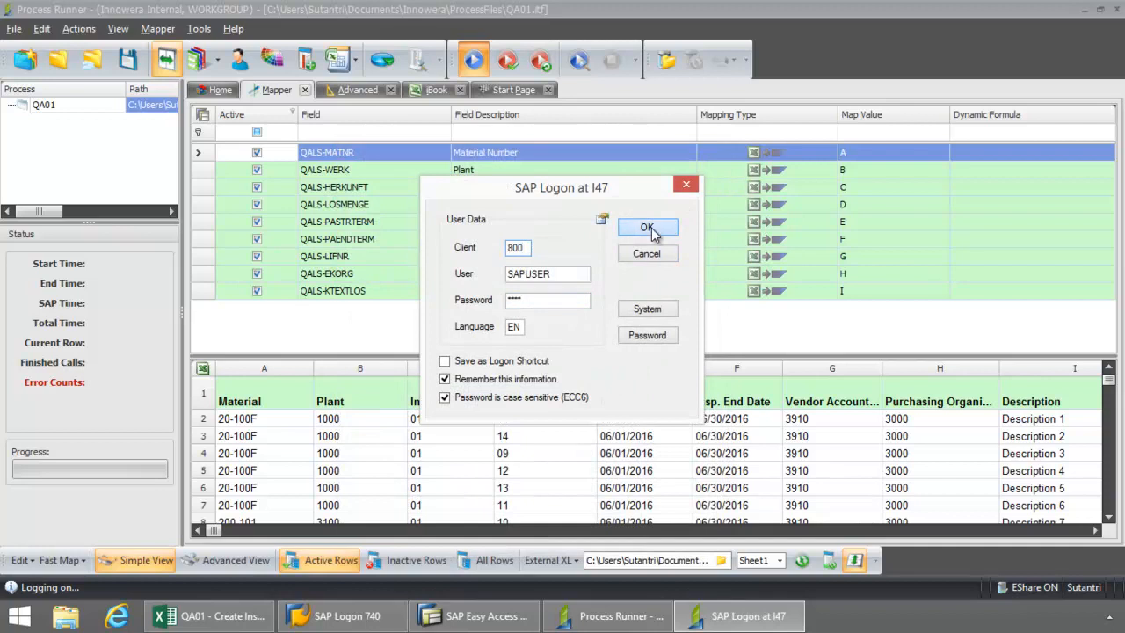
click(647, 227)
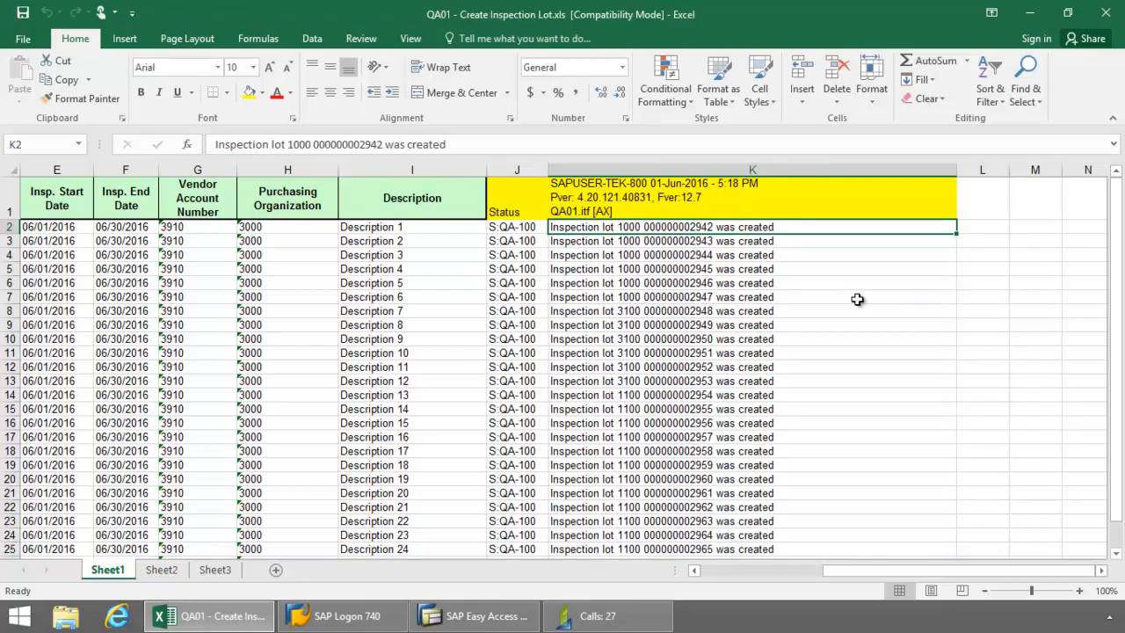
Bring the SAP Easy Access window forward from the taskbar over Excel.
click(607, 615)
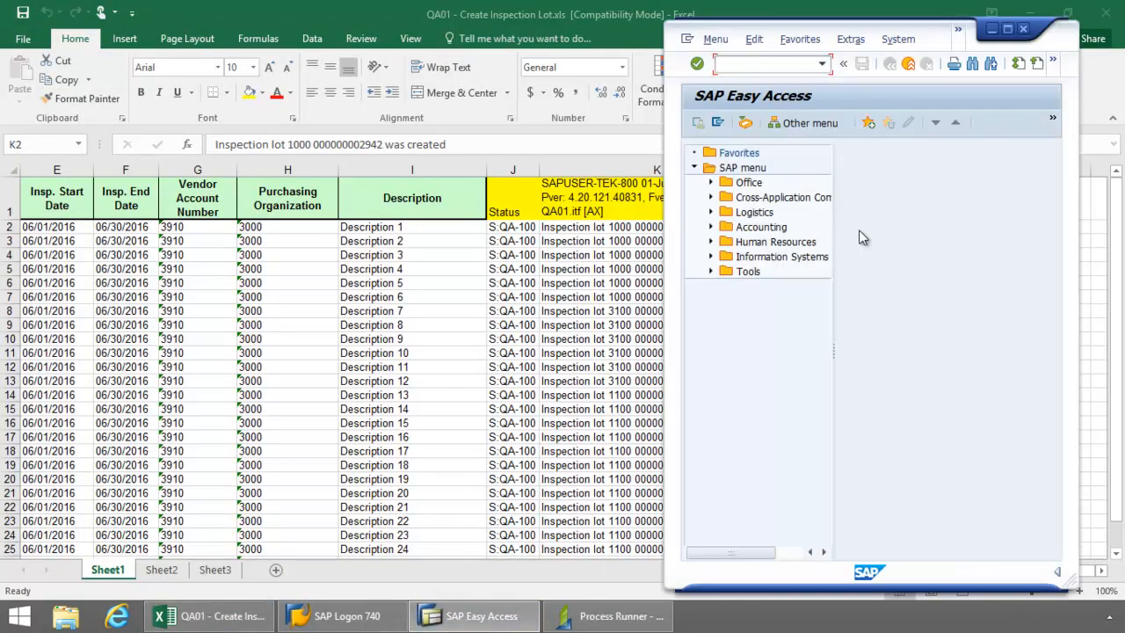
Display inspection lot 2942 via QA03 to verify its data, then return to Process Runner.
text(QA01)
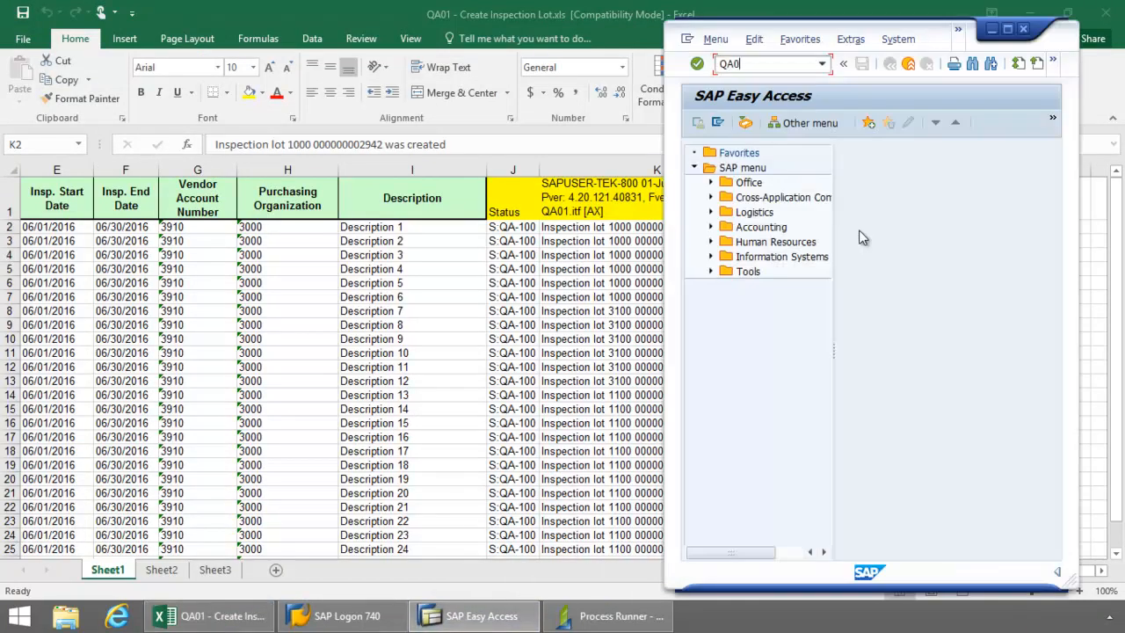
click(700, 63)
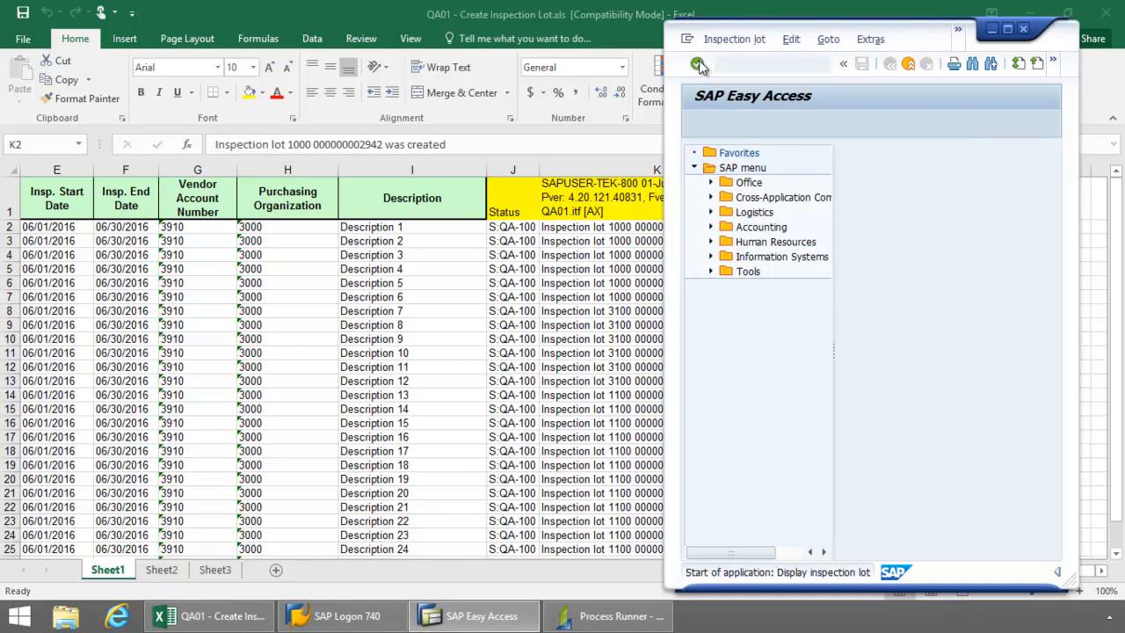
click(700, 63)
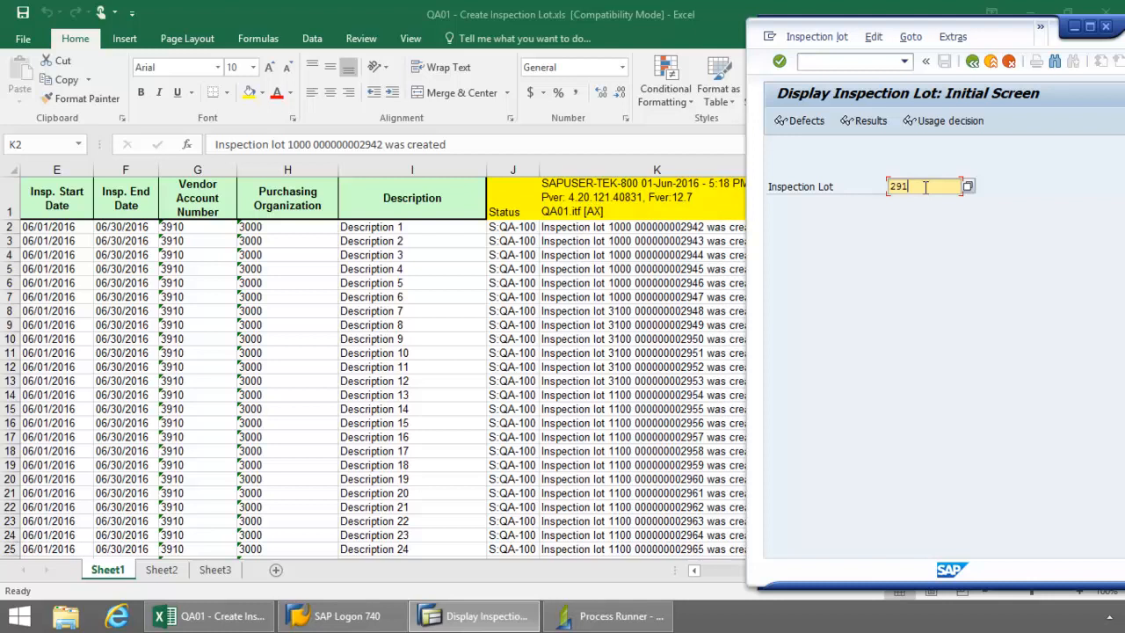
text(2942)
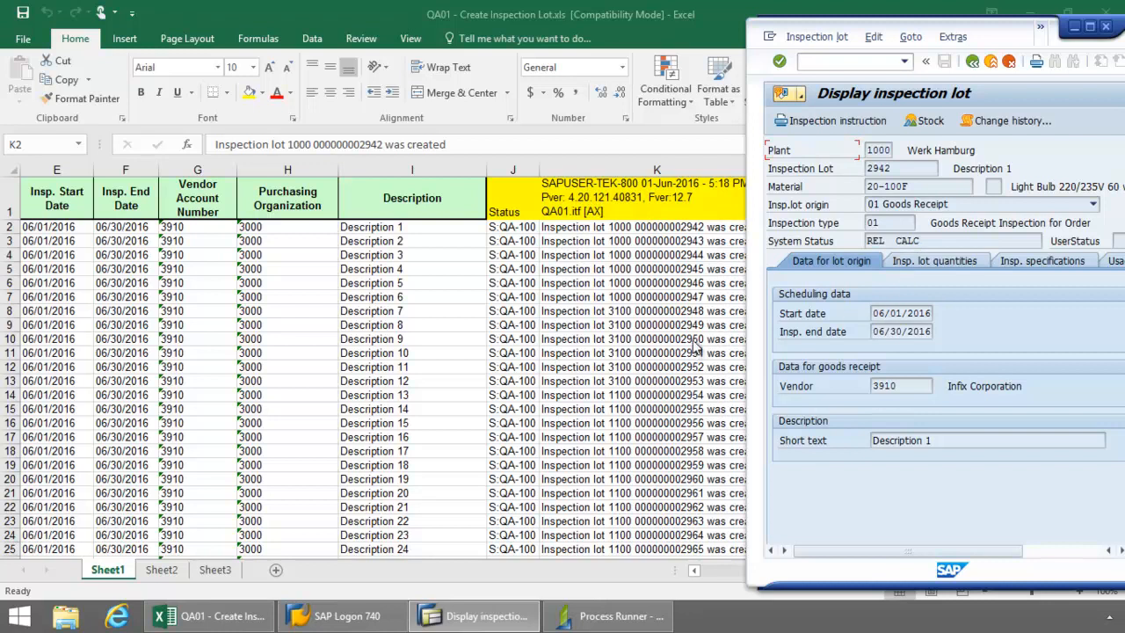
mouse_move(815, 281)
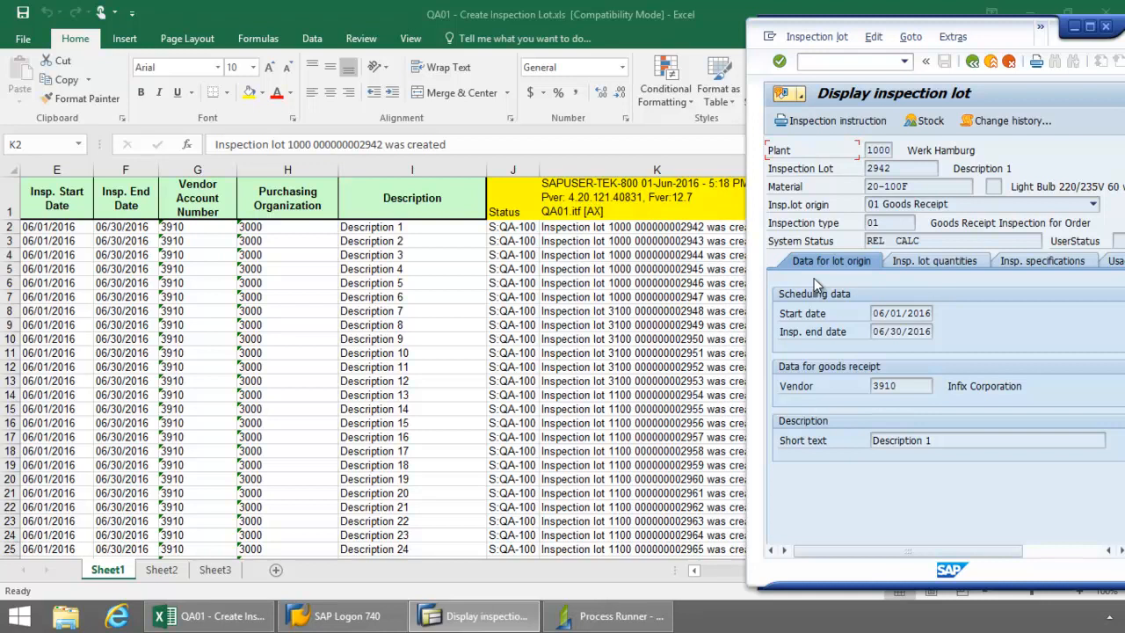
mouse_move(657, 485)
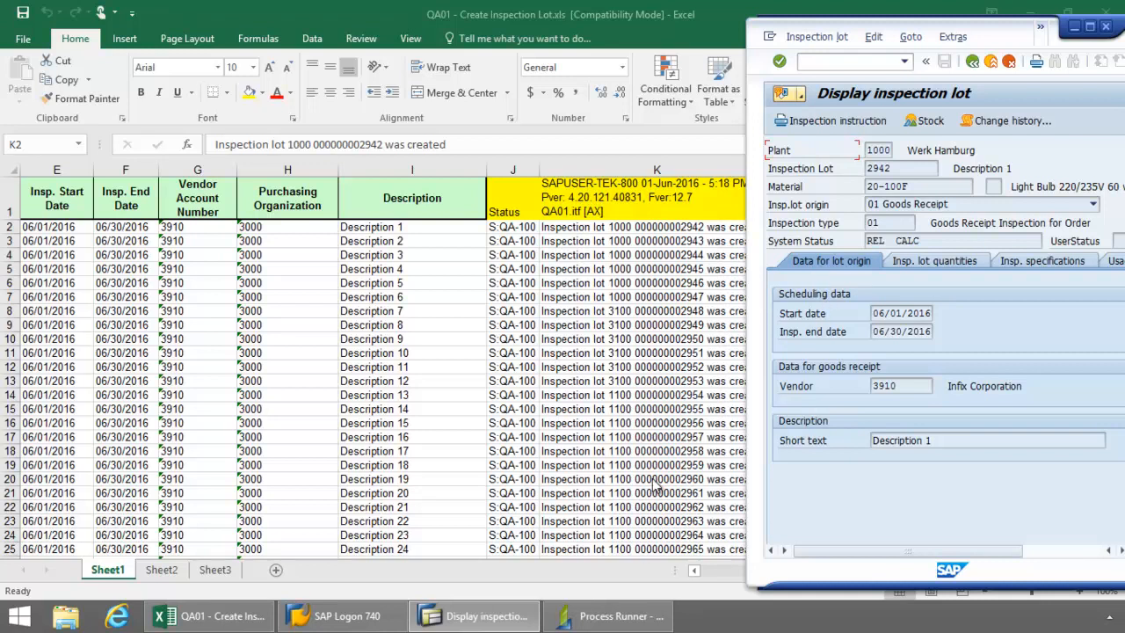
click(608, 615)
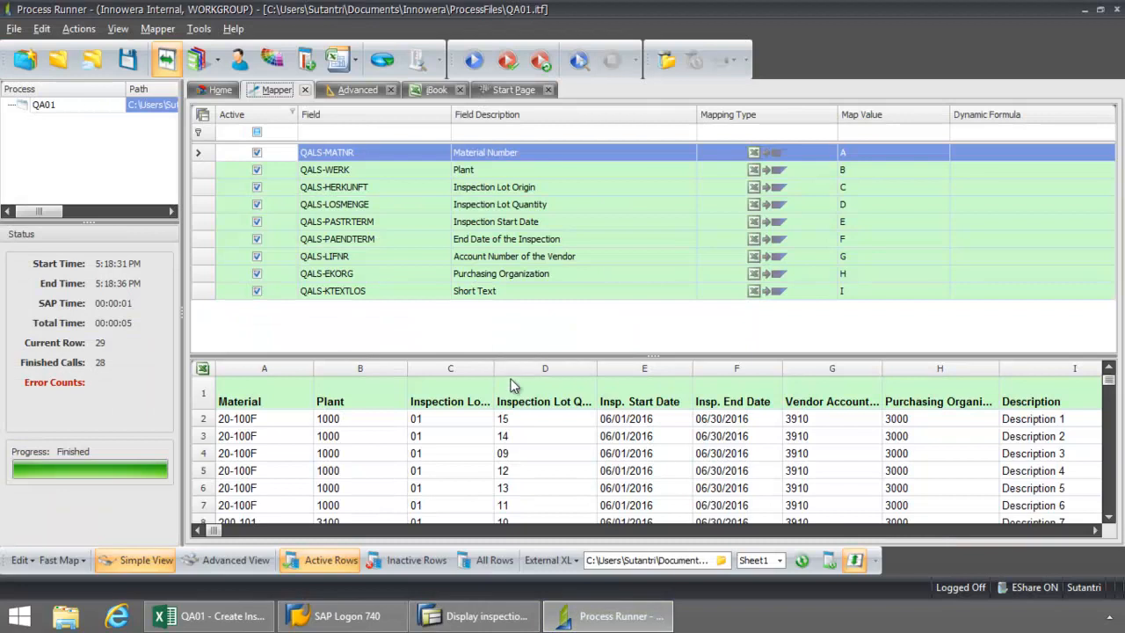
mouse_move(524, 403)
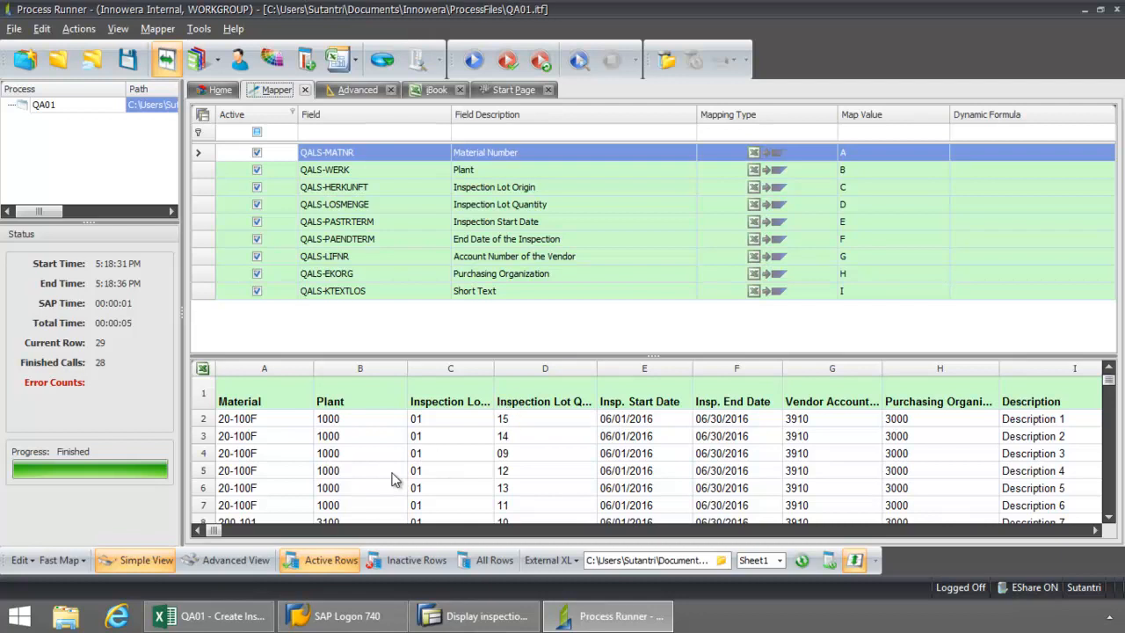
mouse_move(473, 84)
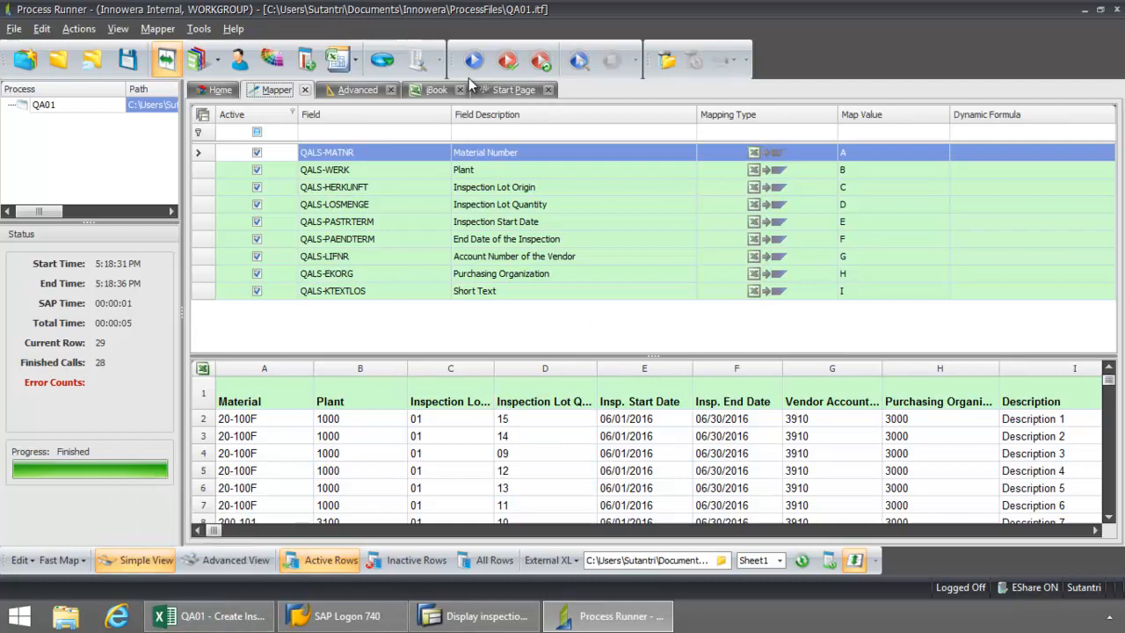
Generate the Excel add-in ready file embedding the QA01 process, accepting the flicker warning.
click(334, 59)
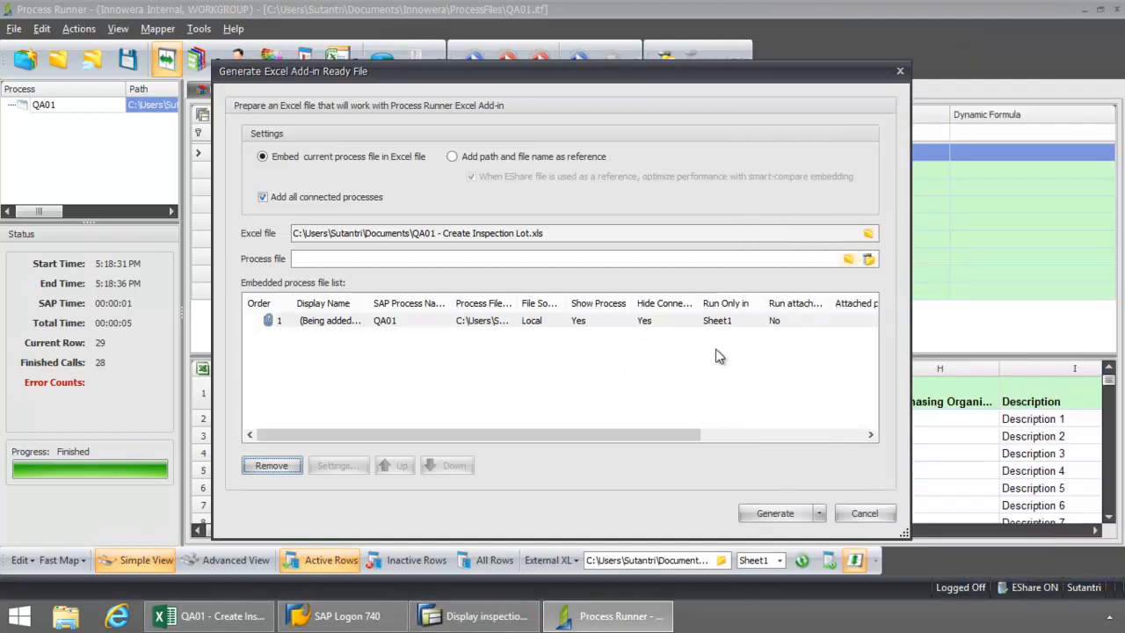
click(774, 513)
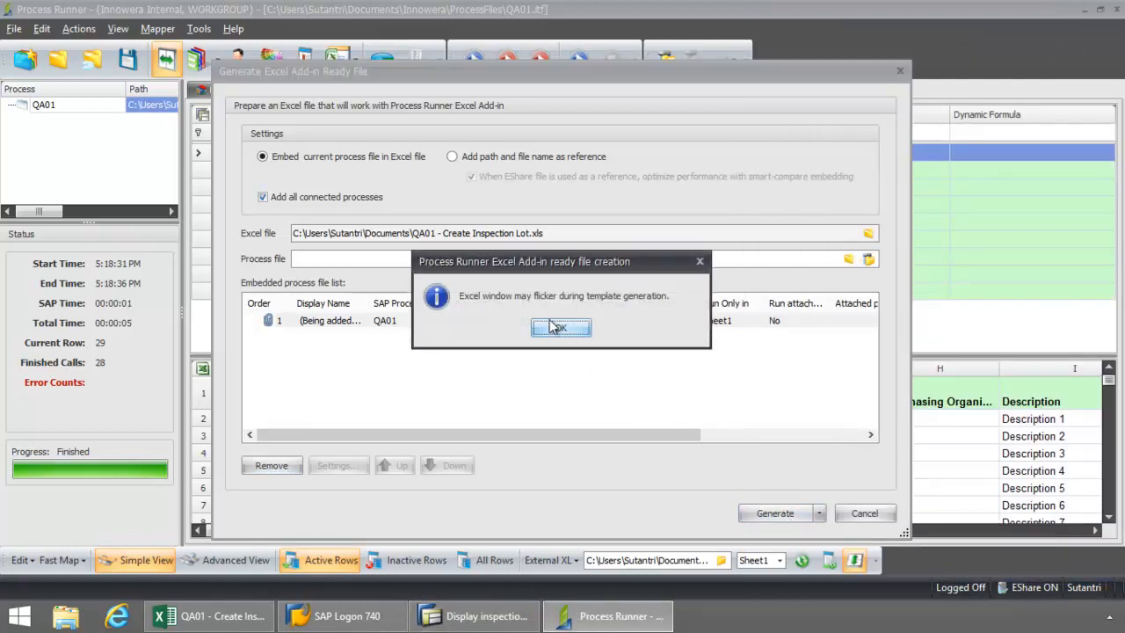
click(559, 329)
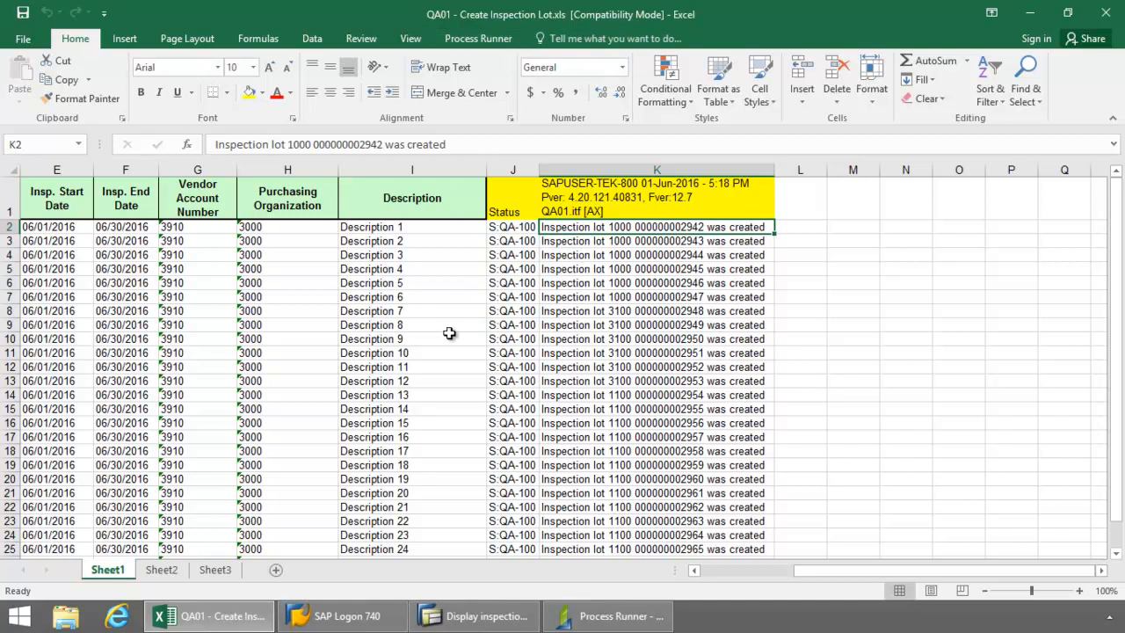
From the Process Runner ribbon, delete status columns J:K and set End Row to 500.
click(477, 38)
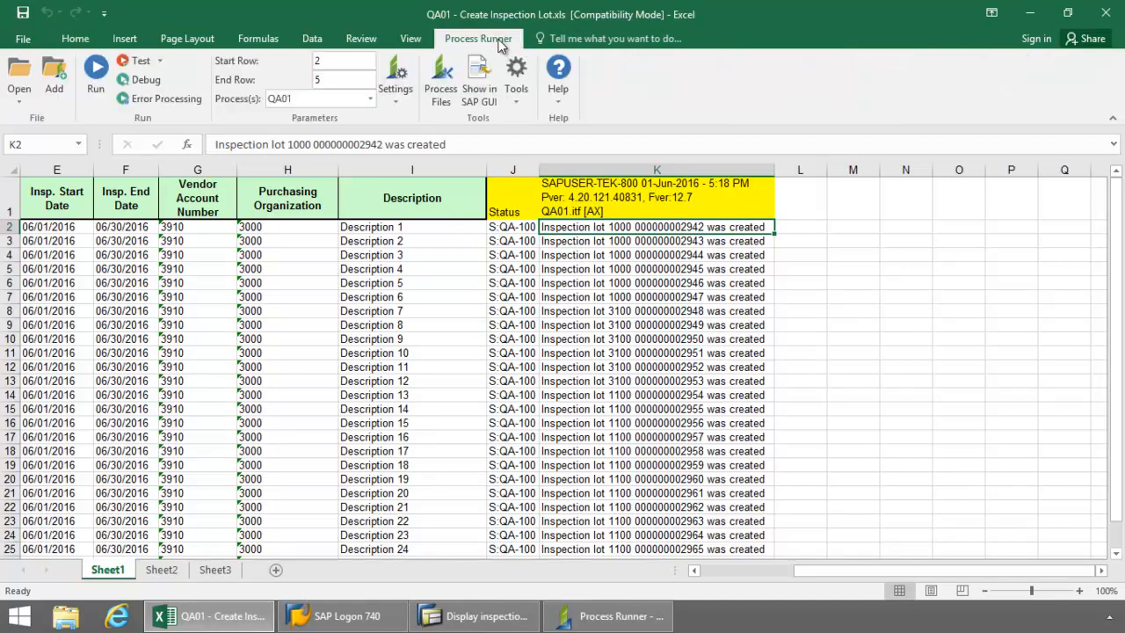
mouse_move(274, 120)
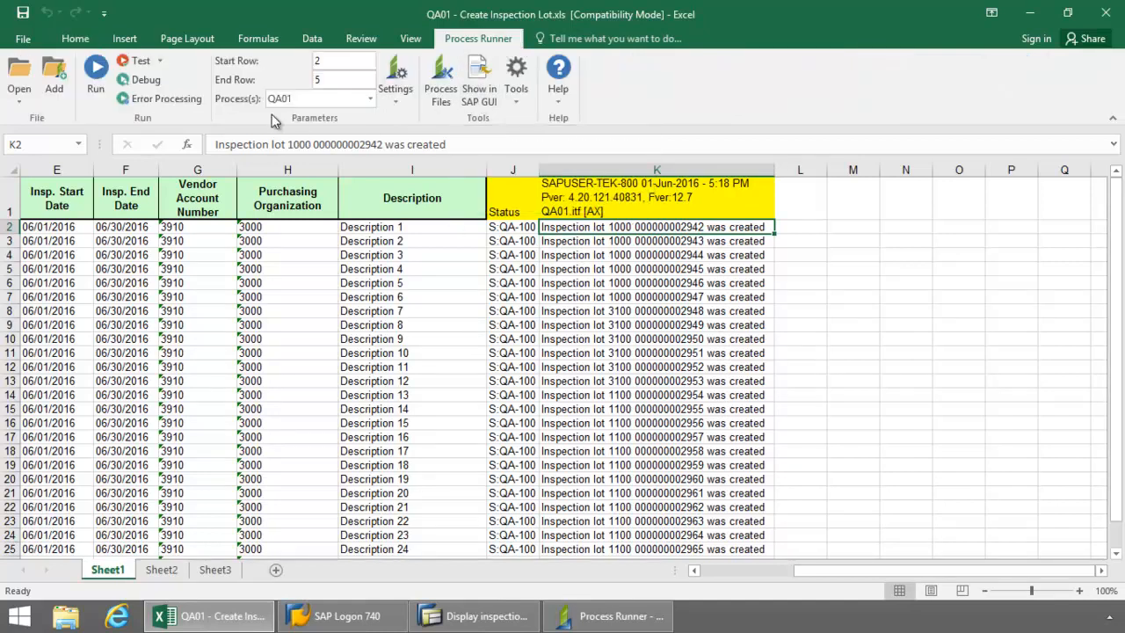
click(513, 197)
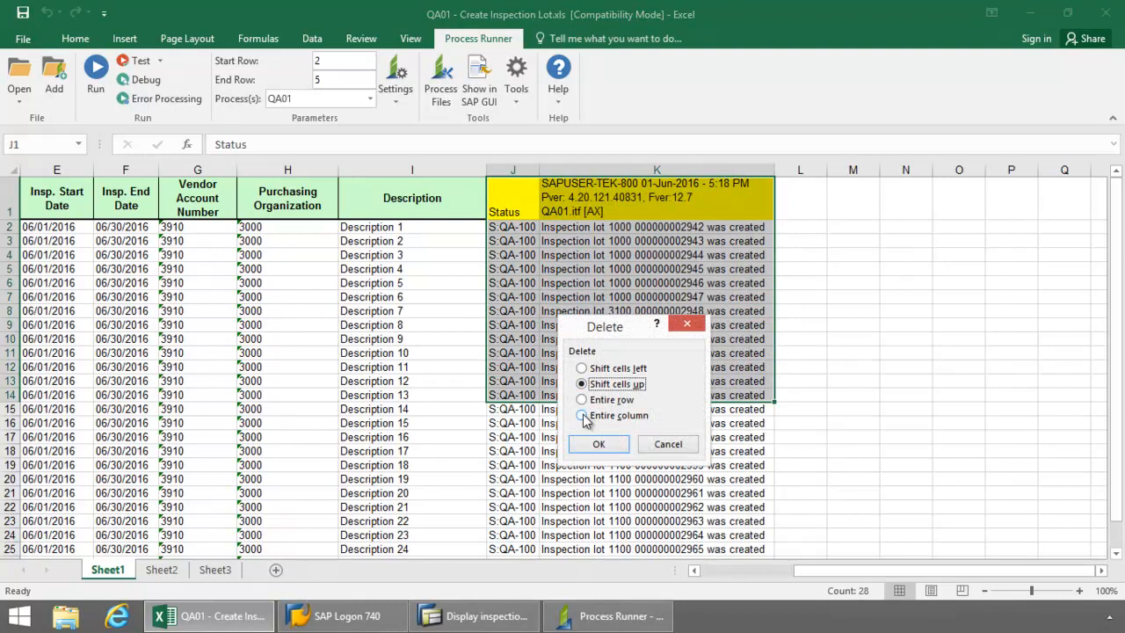
click(597, 443)
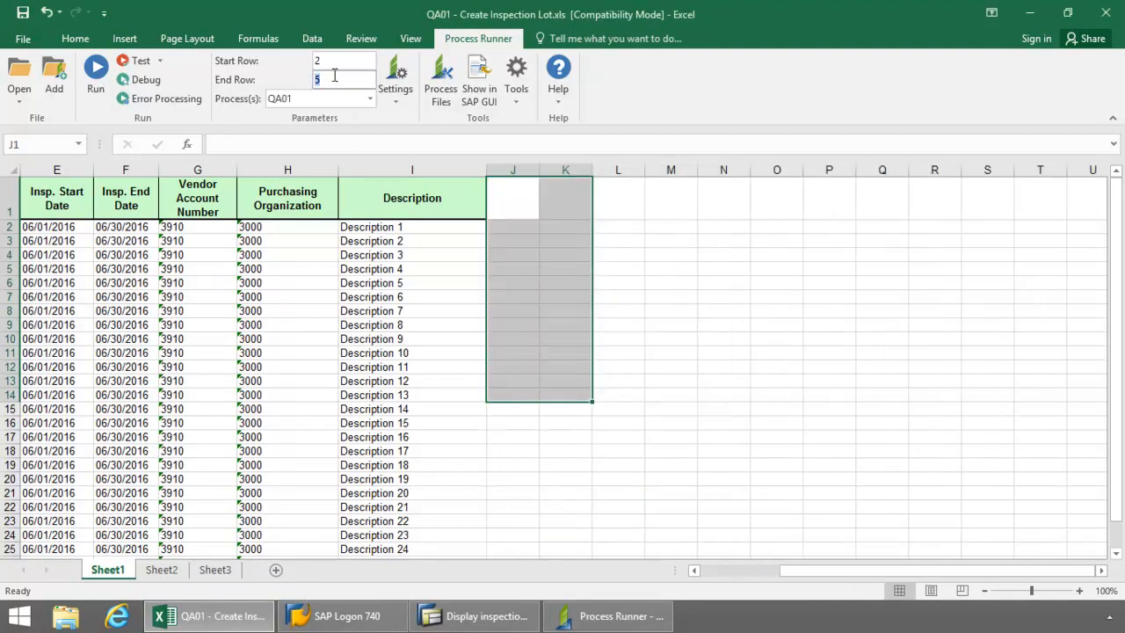
text(500)
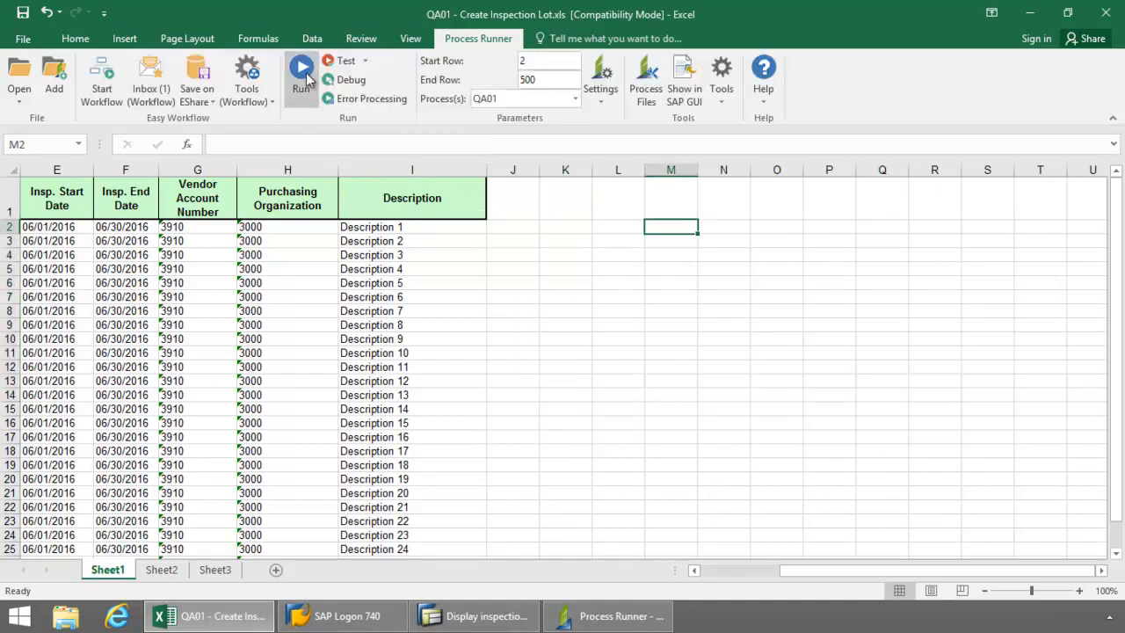
Run the embedded QA01 script and log on to the I47 SAP system with confirmed credentials.
click(300, 68)
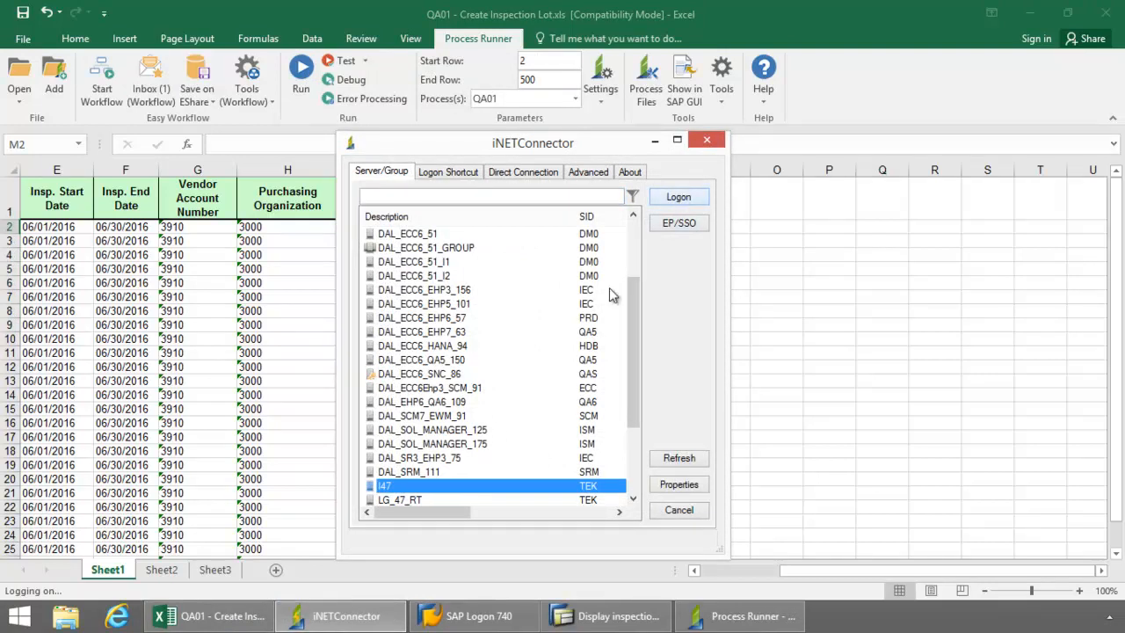
mouse_move(475, 400)
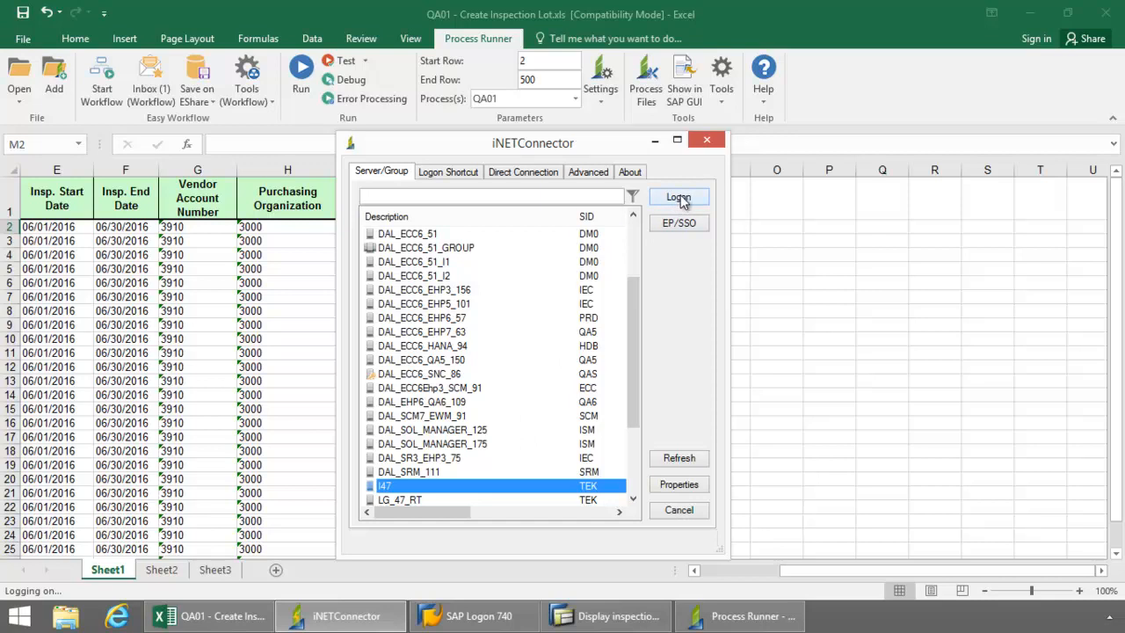
click(678, 197)
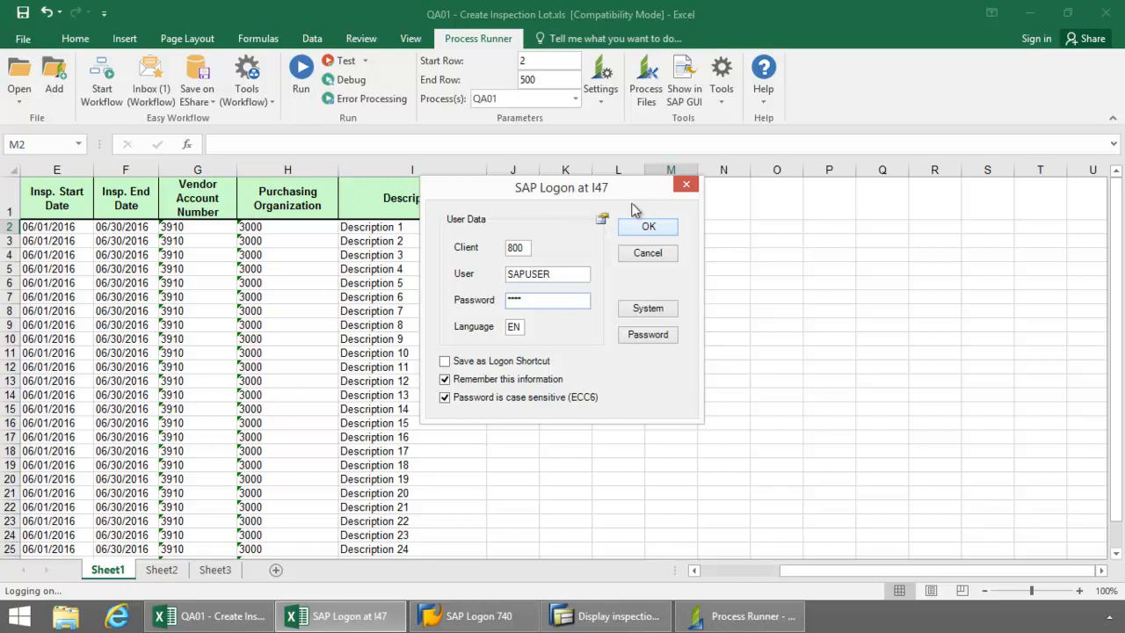
click(647, 225)
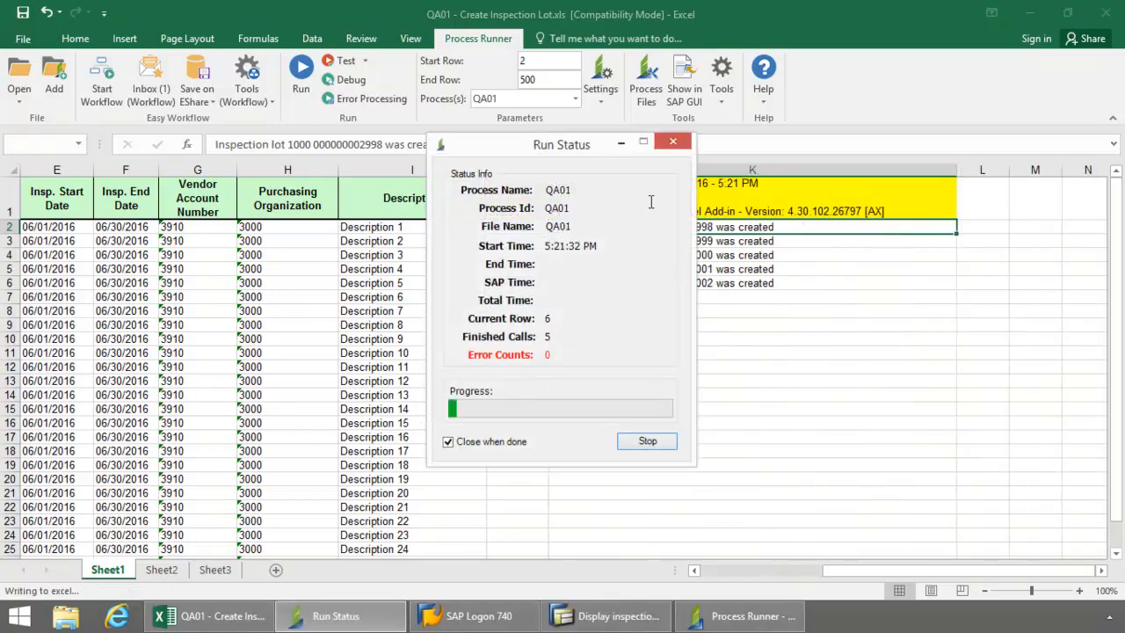
Move the Run Status window aside and close it once progress shows Finished.
drag(563, 144, 257, 148)
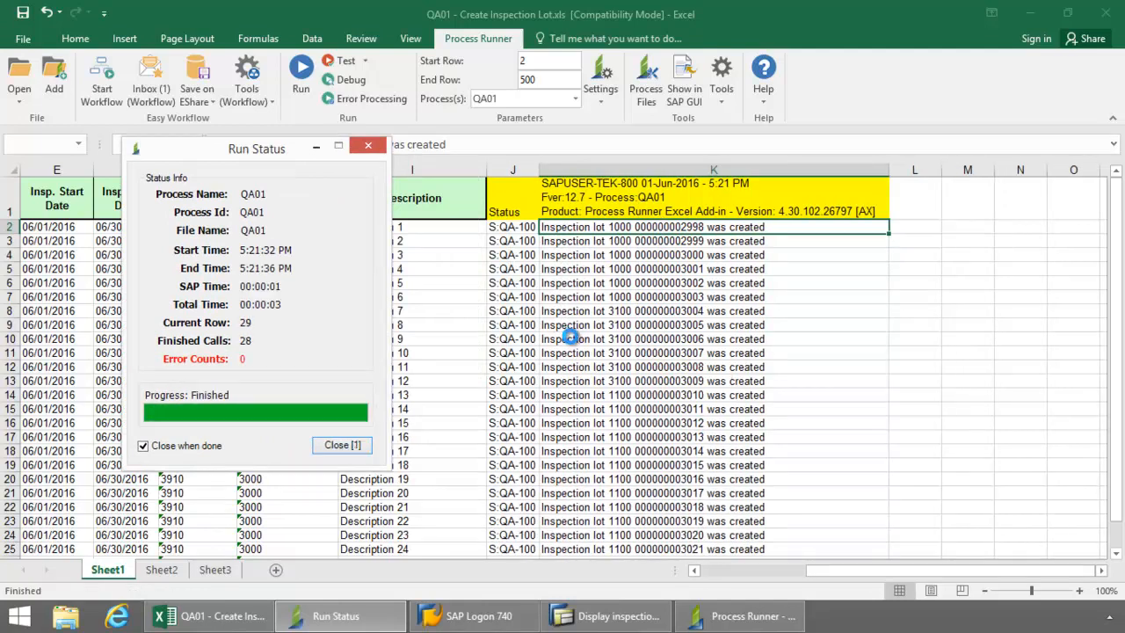
click(341, 446)
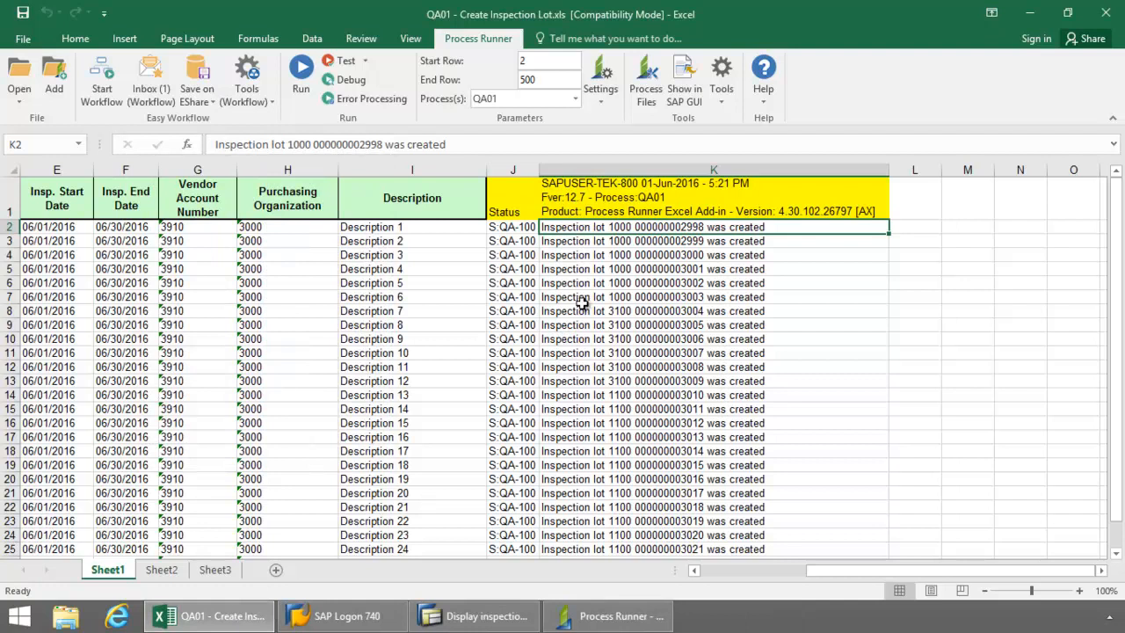
mouse_move(566, 277)
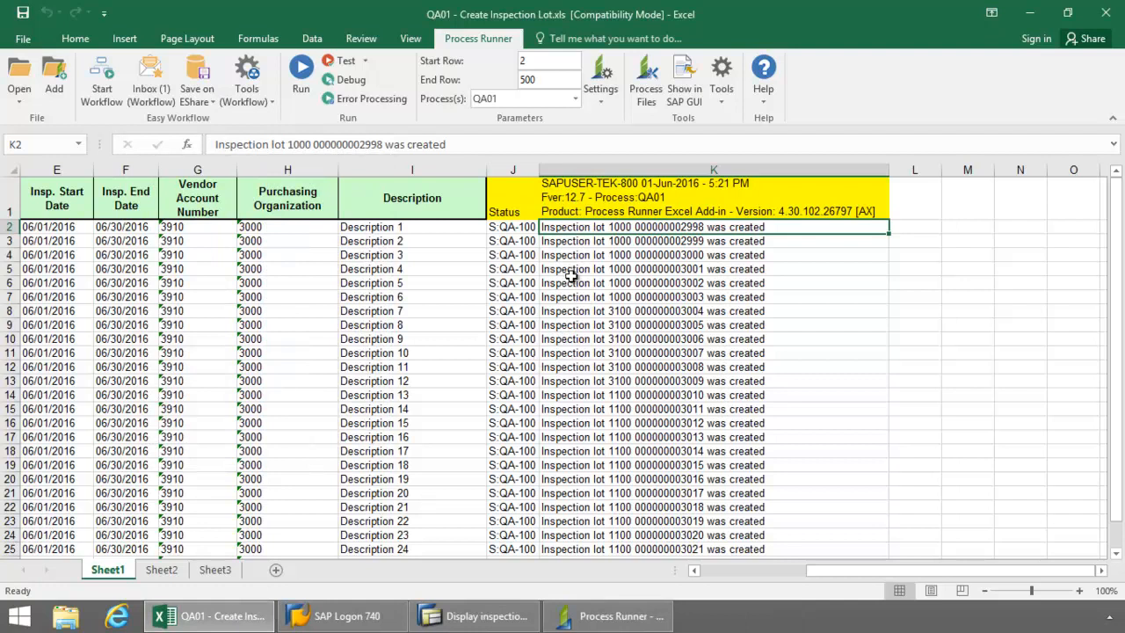